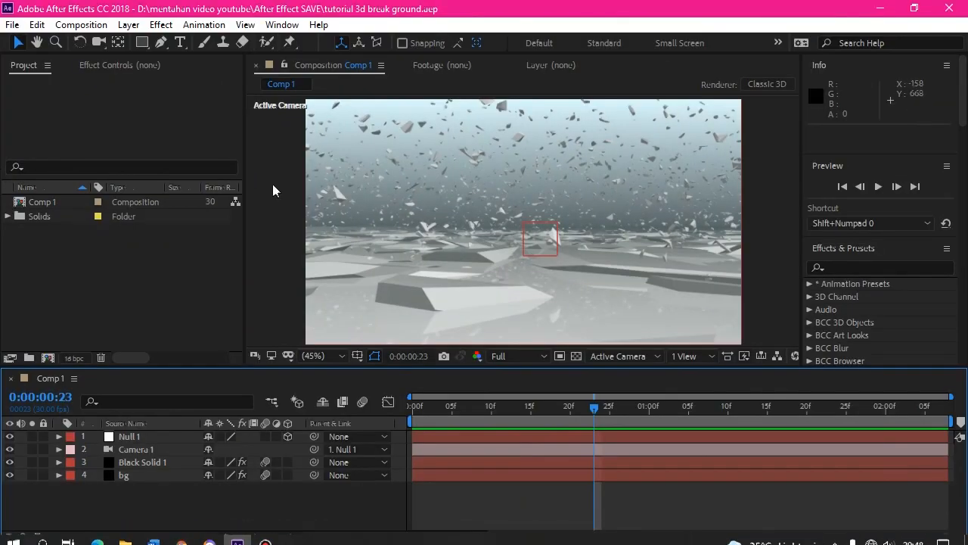
mouse_move(507, 257)
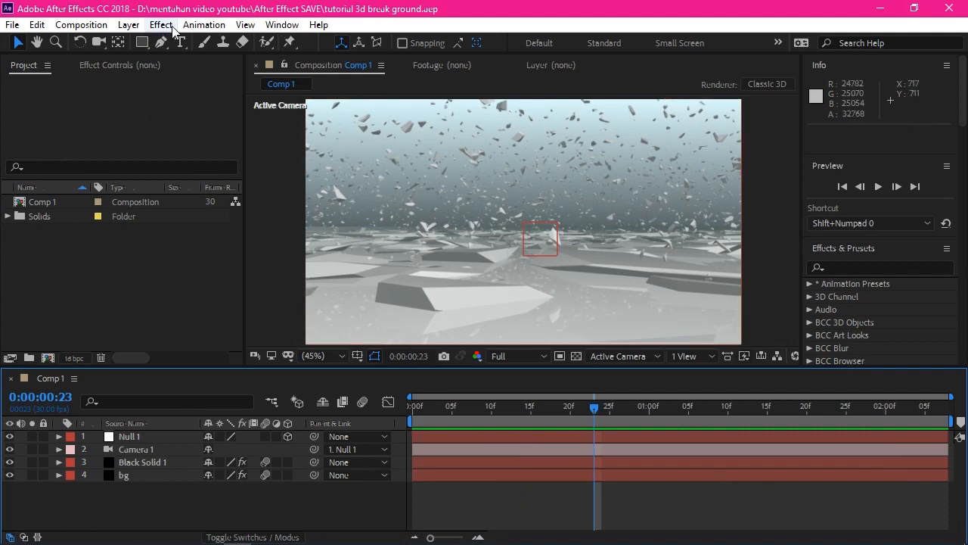
- Create Comp 2 at 1280×720, 30 fps, duration 0:00:02:08
left_click(81, 24)
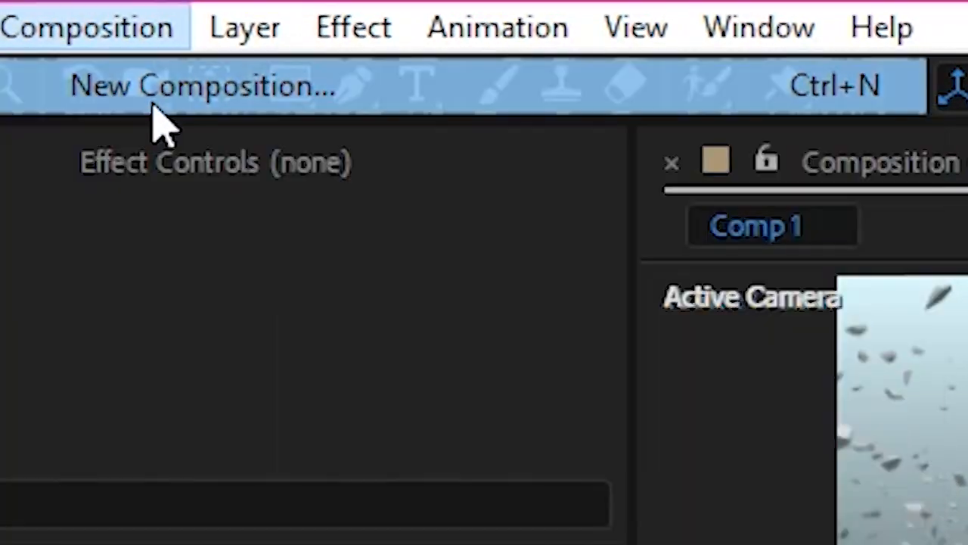
left_click(200, 85)
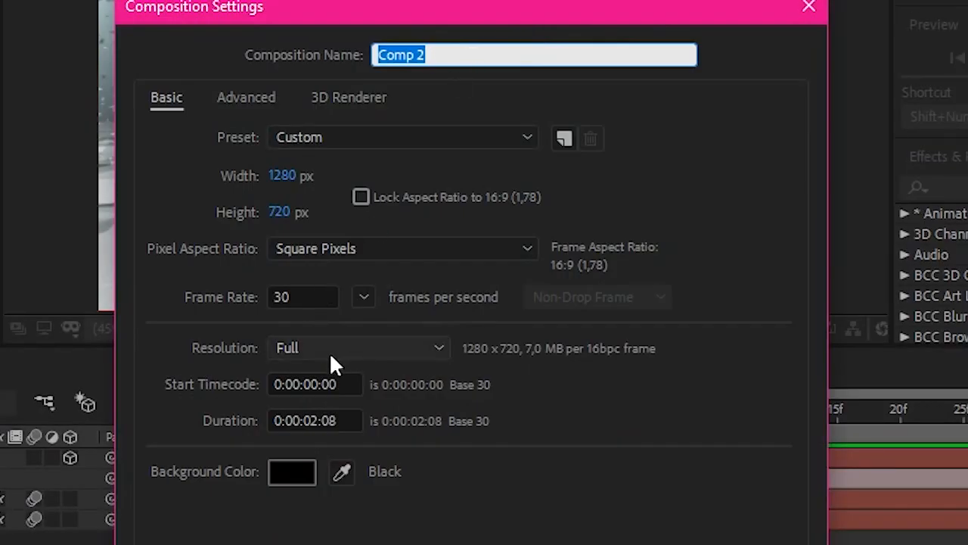
mouse_move(325, 132)
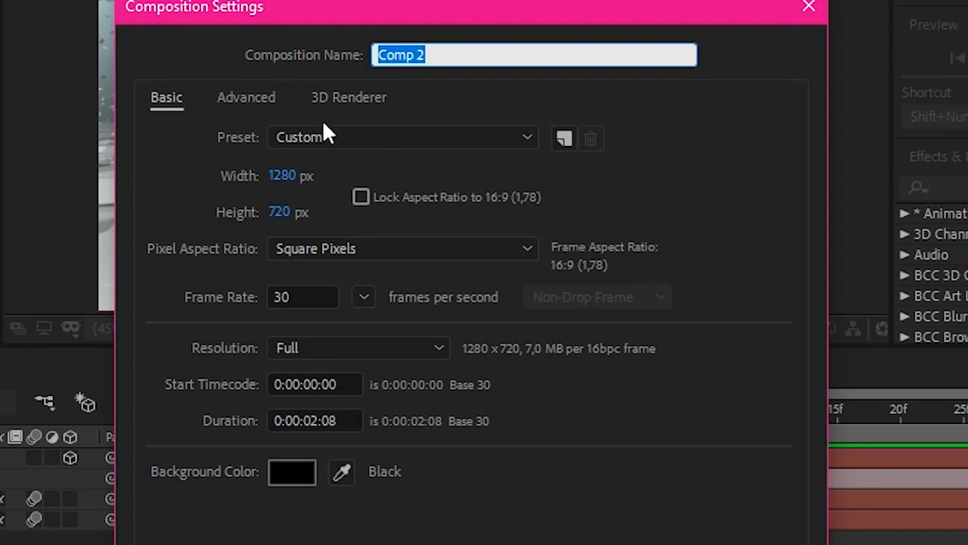
mouse_move(250, 197)
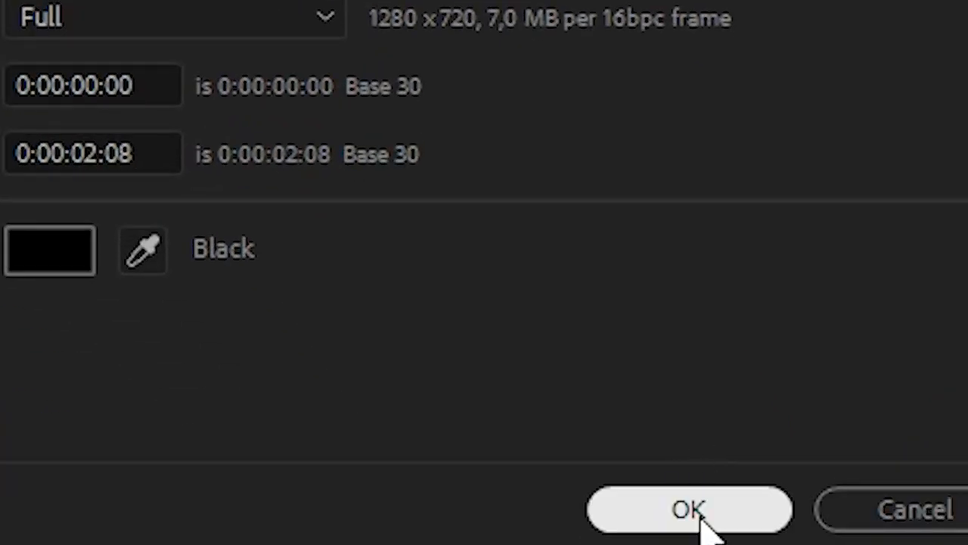
left_click(688, 509)
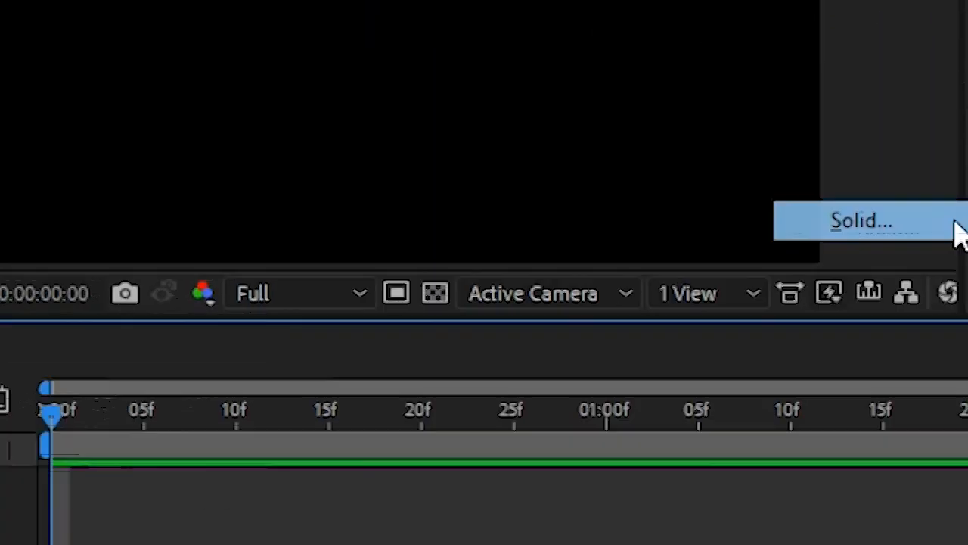
- Add a black solid layer and a default 35mm two-node Camera 1
left_click(862, 220)
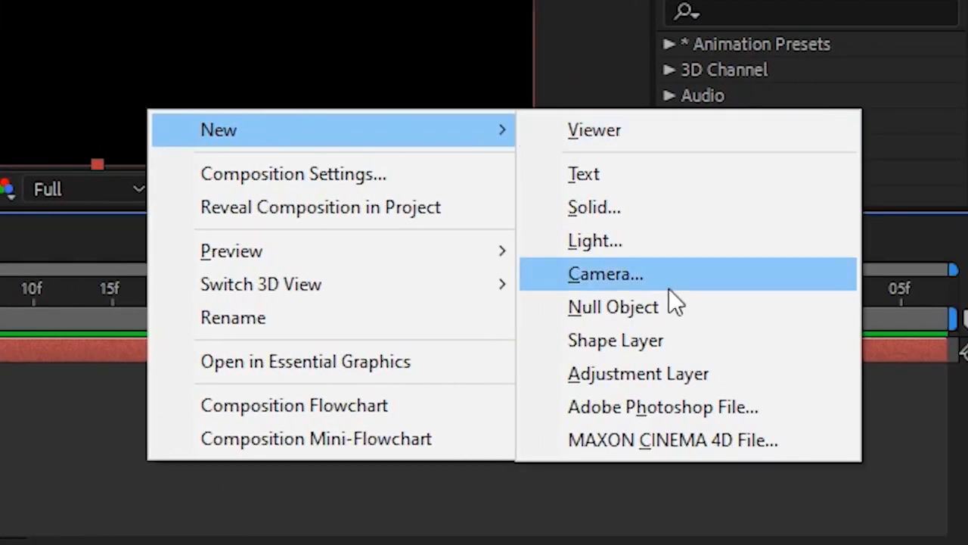
left_click(605, 273)
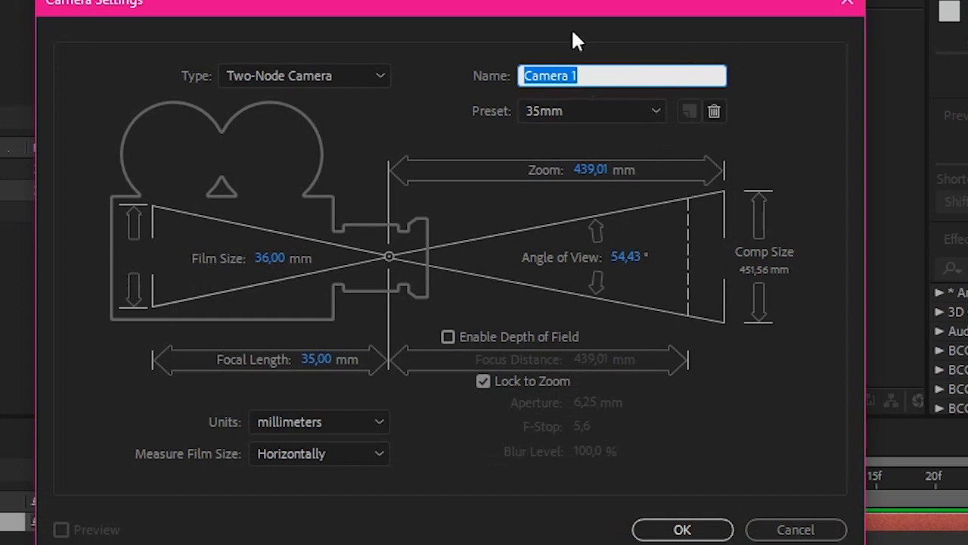
left_click(591, 111)
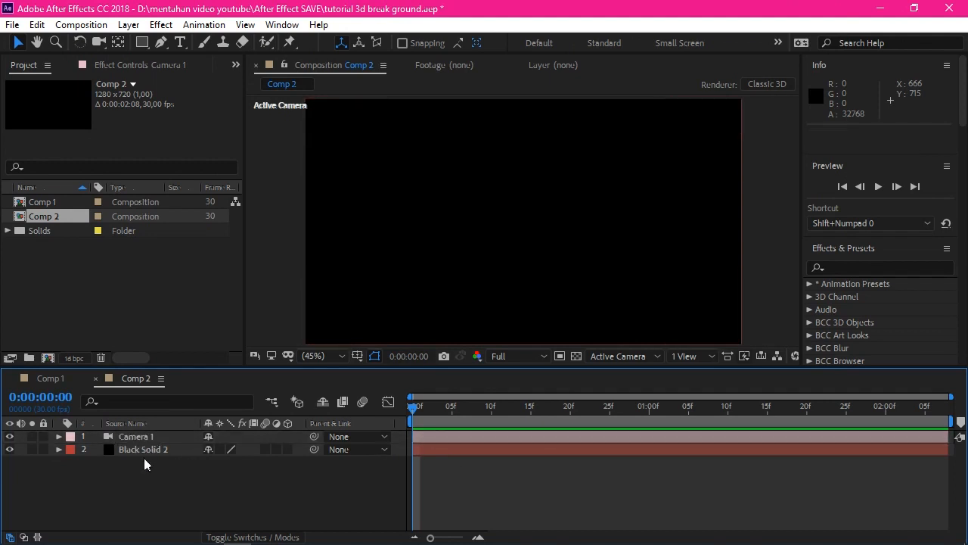
- Apply the Element effect to Black Solid 2 and enter its Scene Setup
left_click(143, 448)
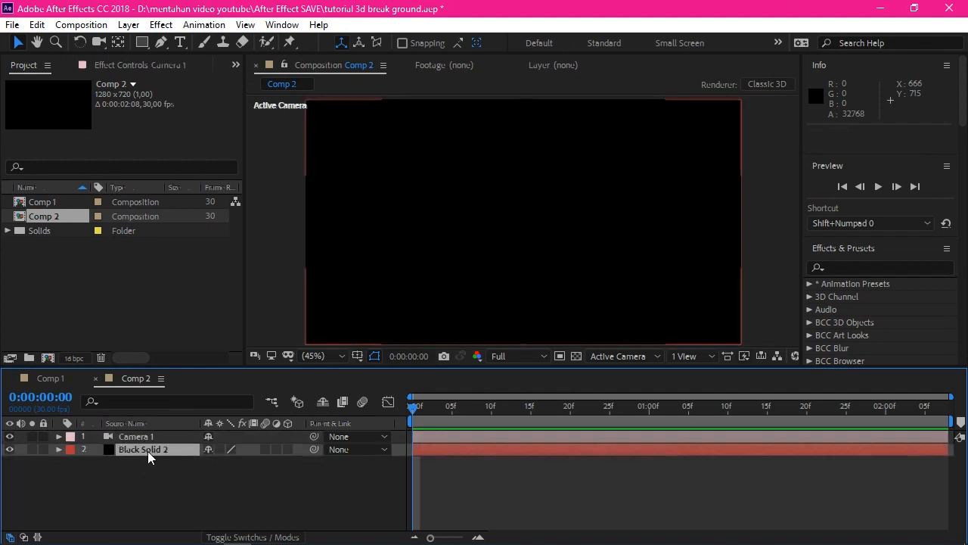
left_click(143, 449)
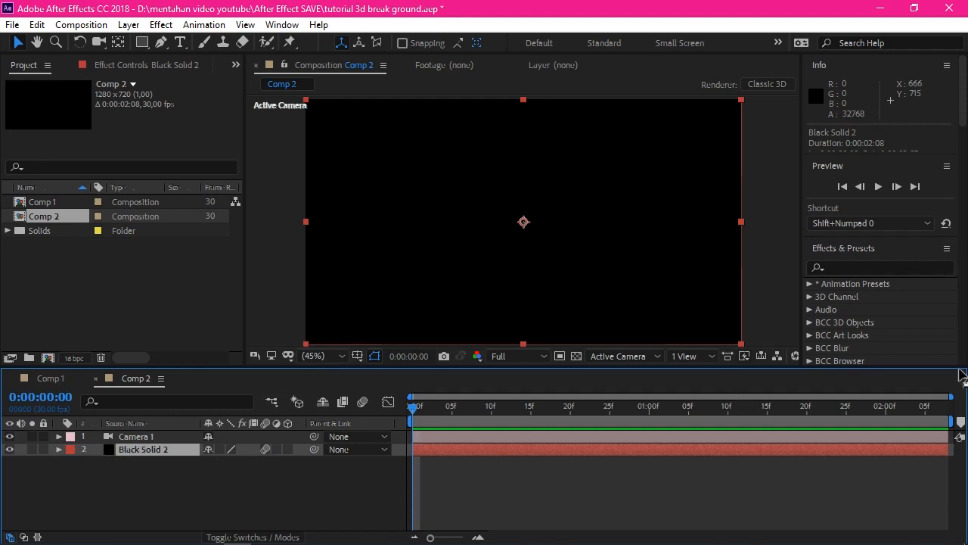
left_click(877, 266)
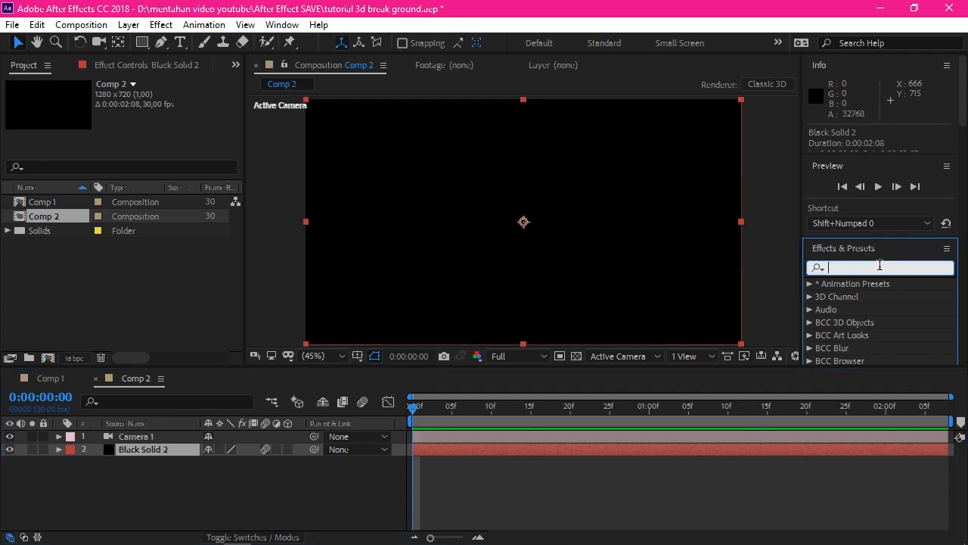
type("element")
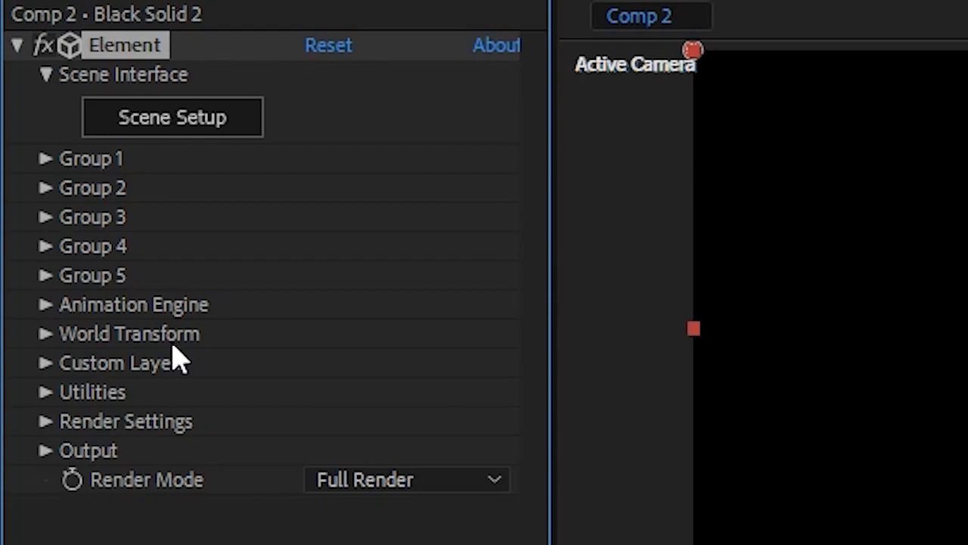
left_click(172, 117)
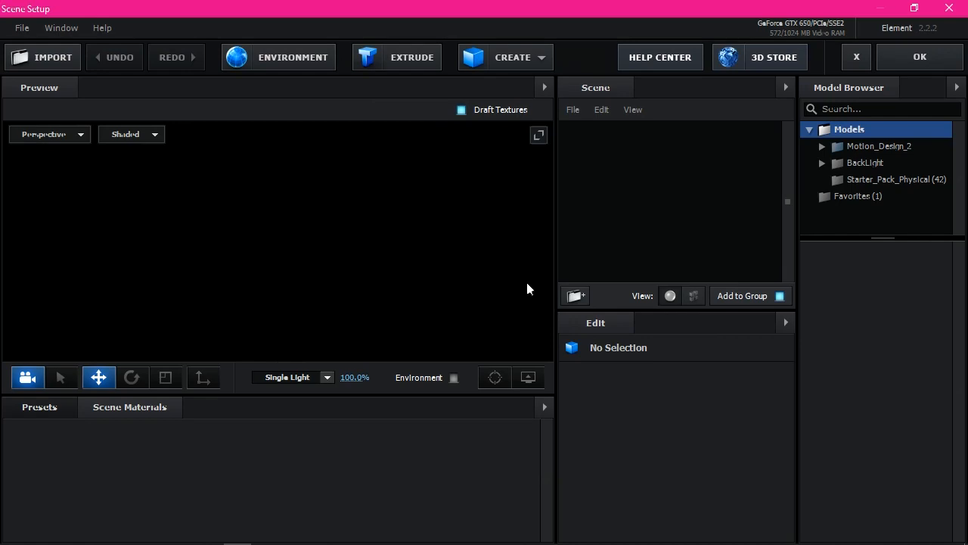
- Add a plane primitive and set its Size XY to 30 by 30
left_click(513, 56)
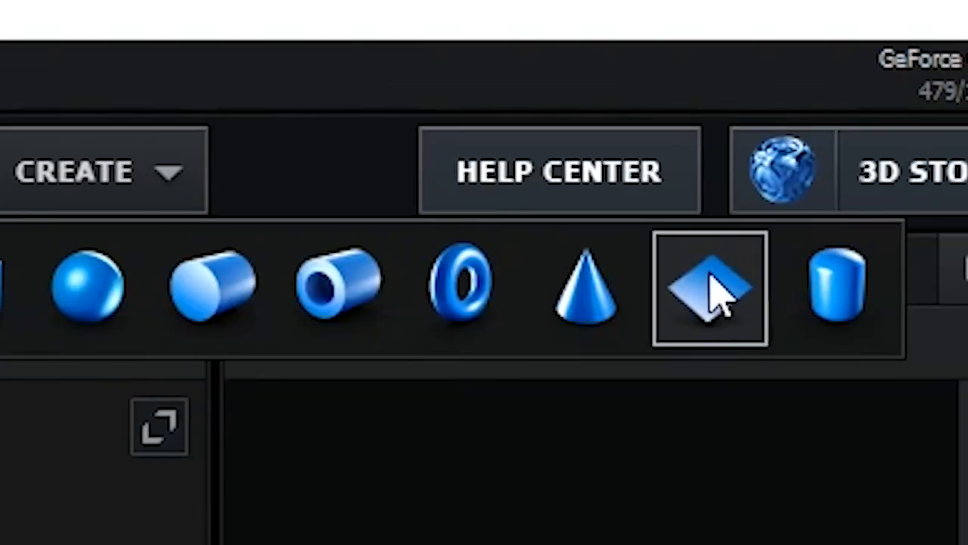
left_click(707, 292)
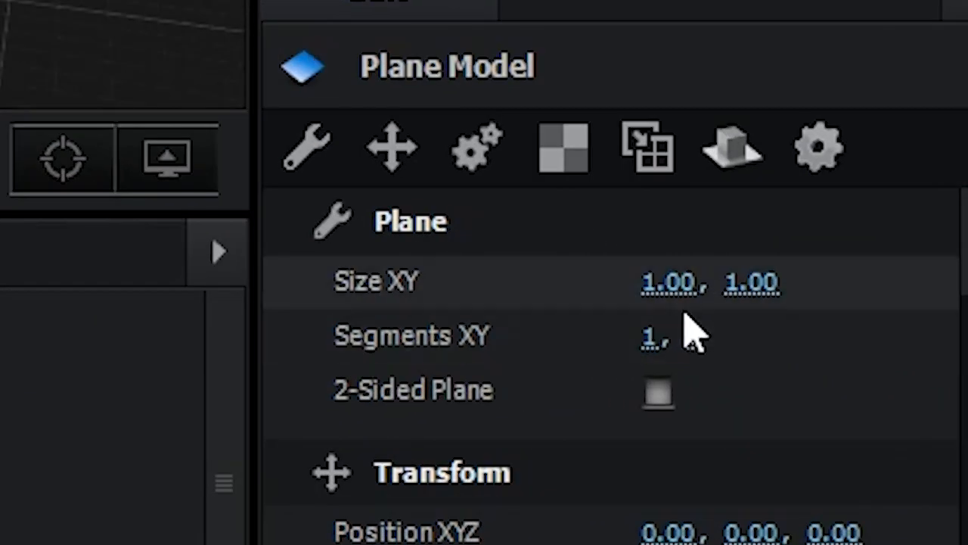
type("30")
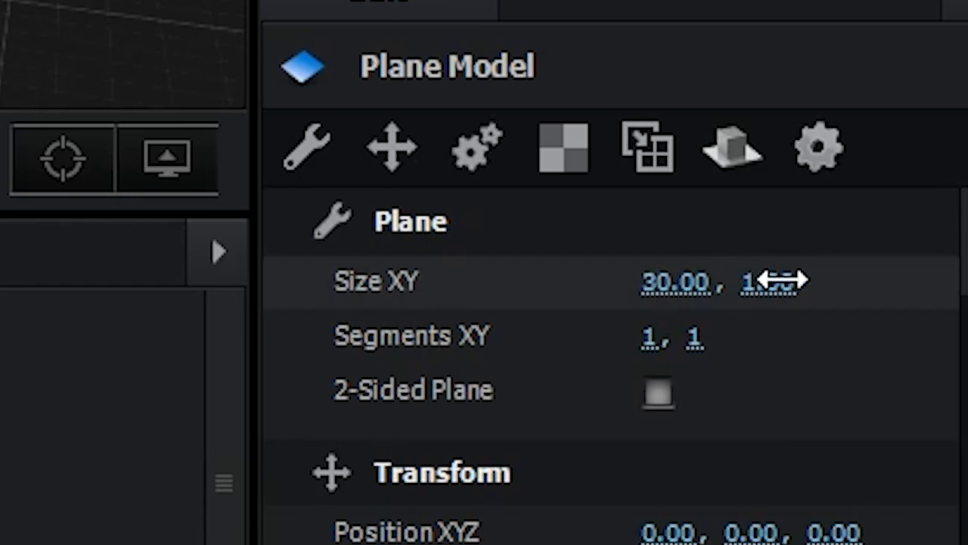
left_click_drag(763, 280, 787, 302)
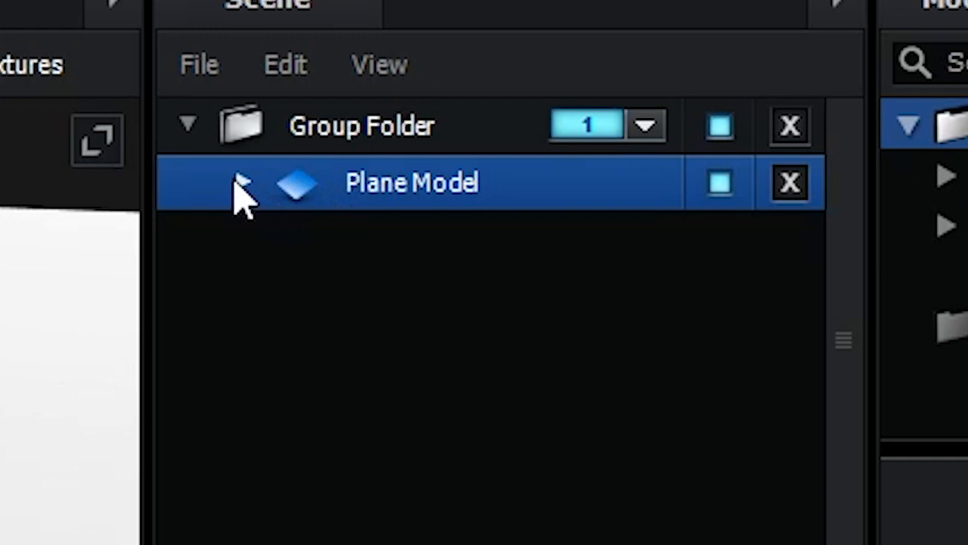
left_click(242, 182)
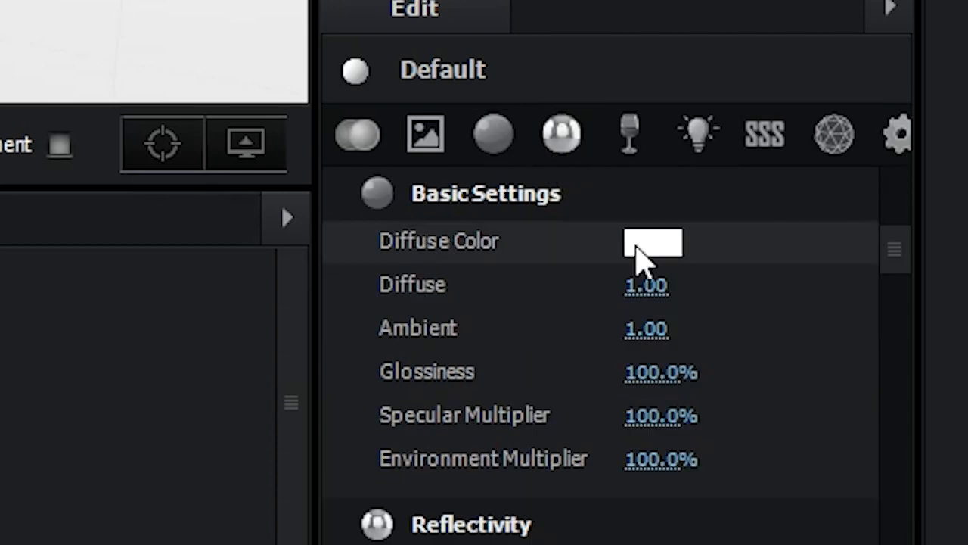
left_click(652, 240)
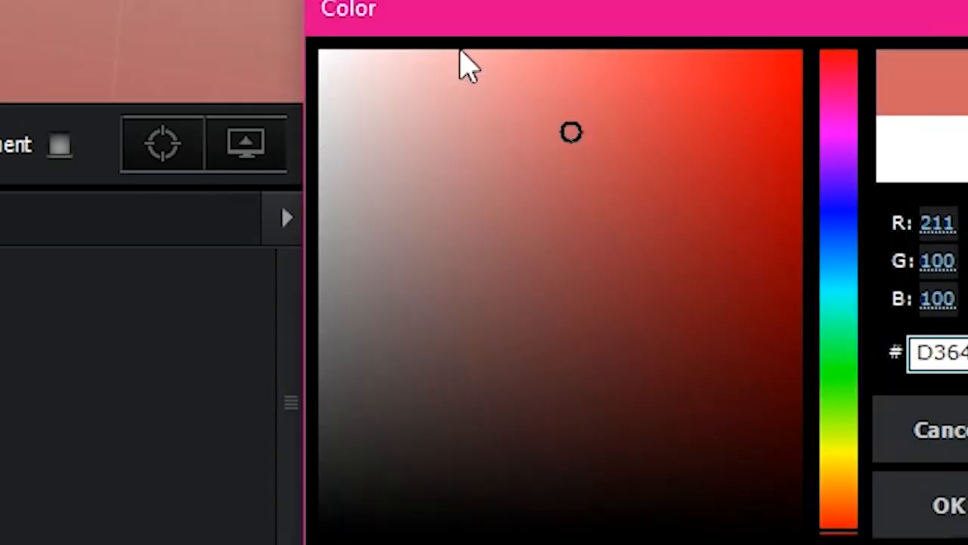
left_click(325, 53)
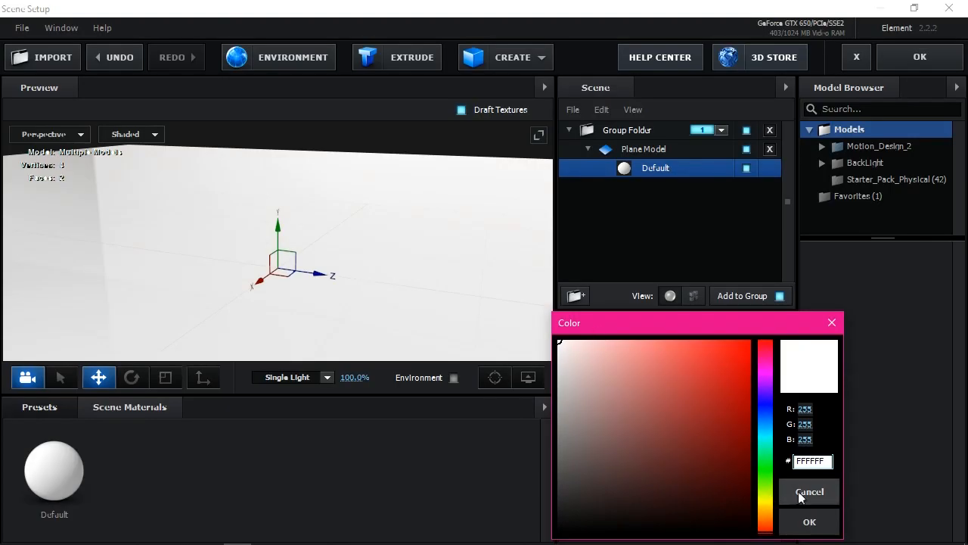
left_click(809, 490)
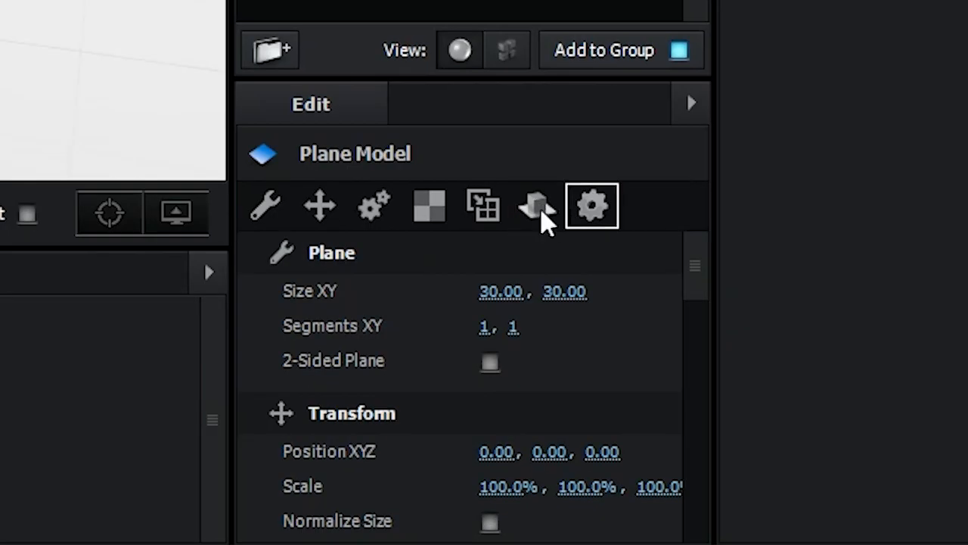
- Set the Plane Model's Reflect Mode to Mirror Surface
left_click(537, 205)
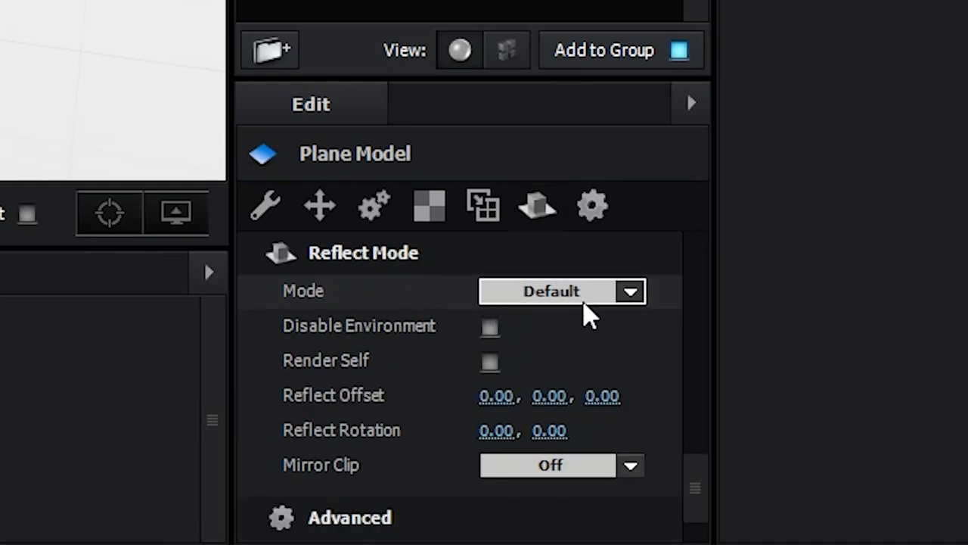
left_click(561, 291)
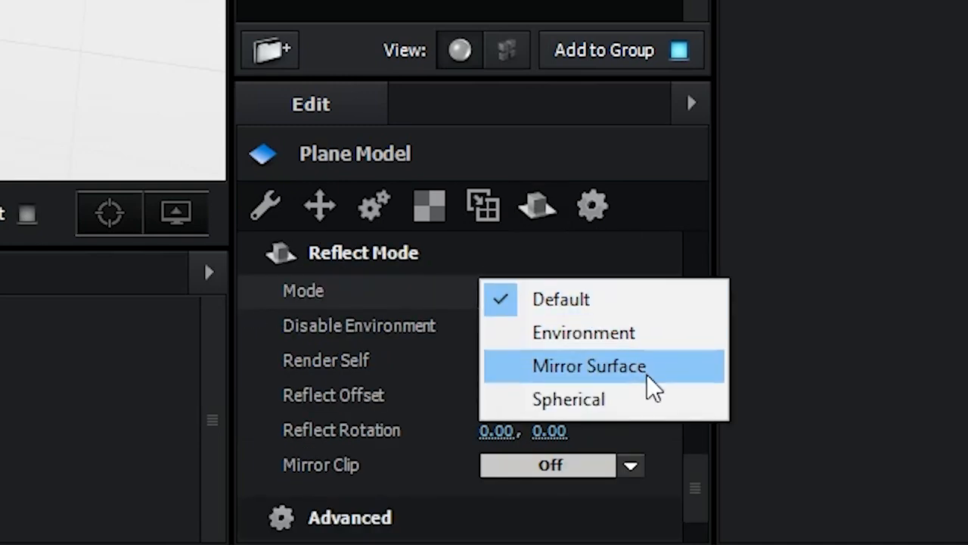
left_click(588, 365)
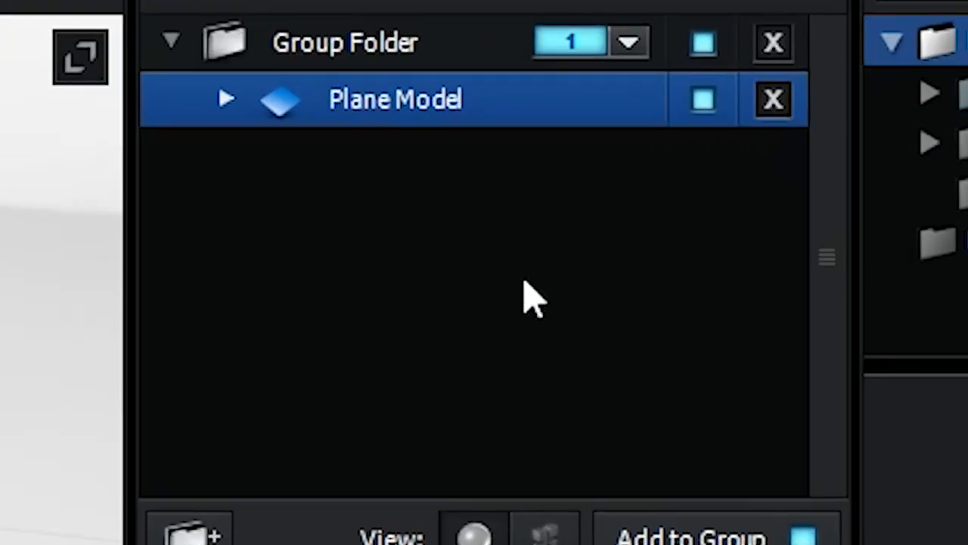
- Place floor_fracture in a new Group 2 folder and scale it to 573%, 63%, 515.9%
right_click(529, 299)
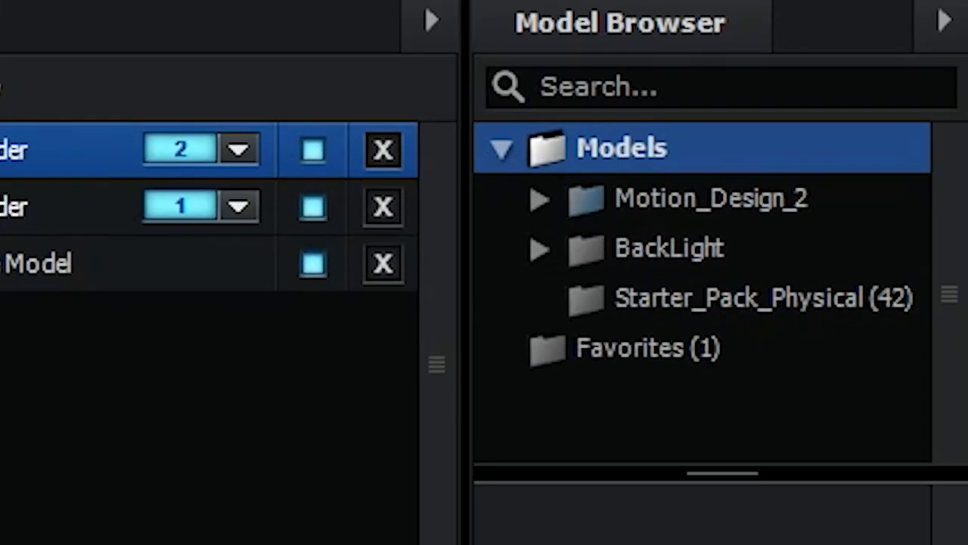
mouse_move(626, 314)
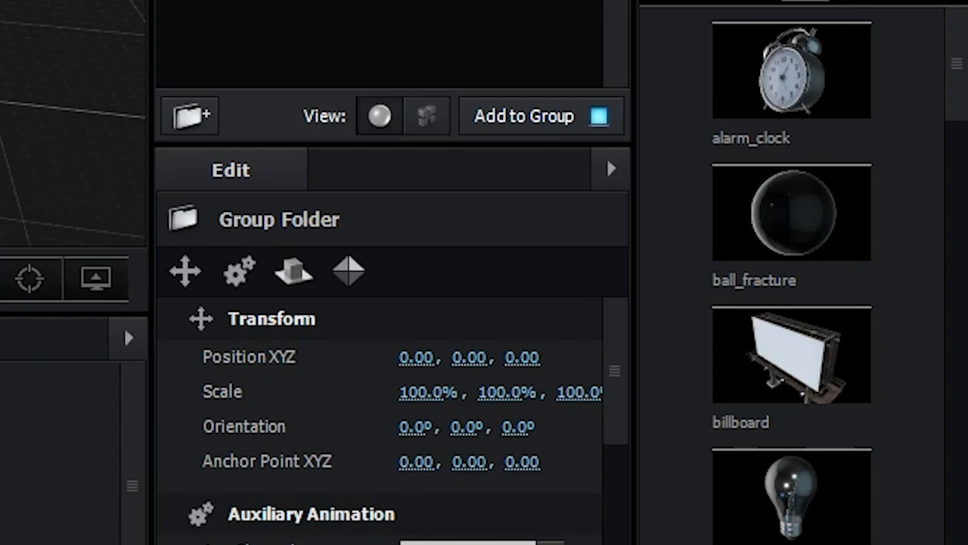
scroll("down", 3)
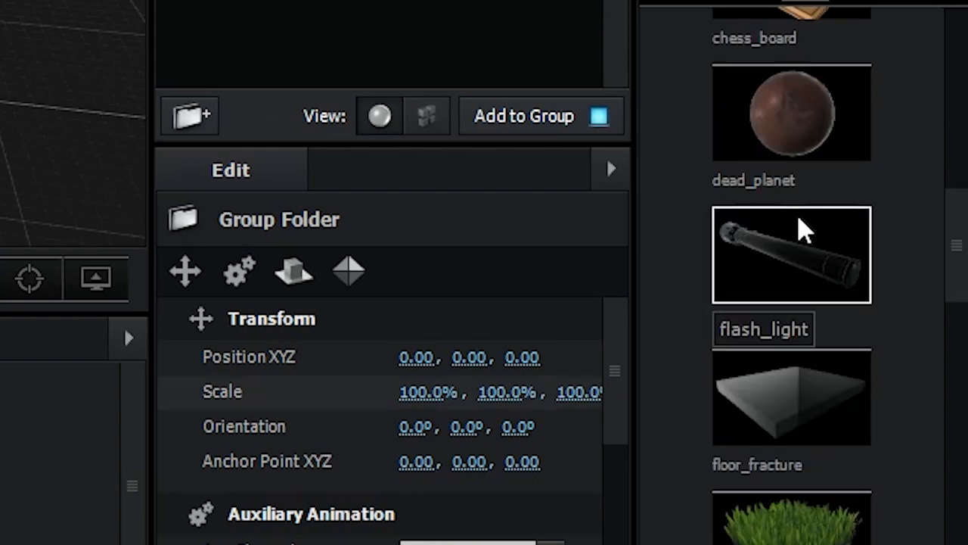
scroll("down", 3)
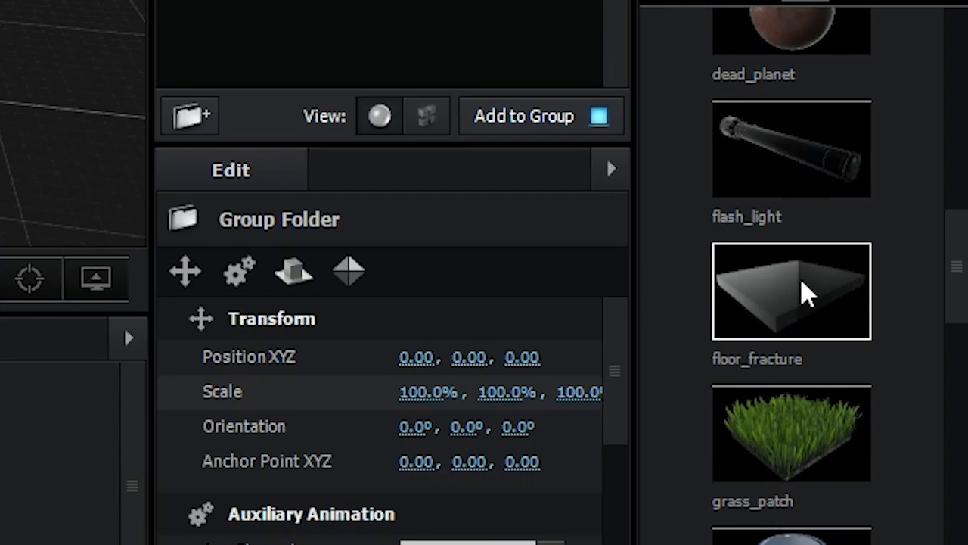
mouse_move(831, 320)
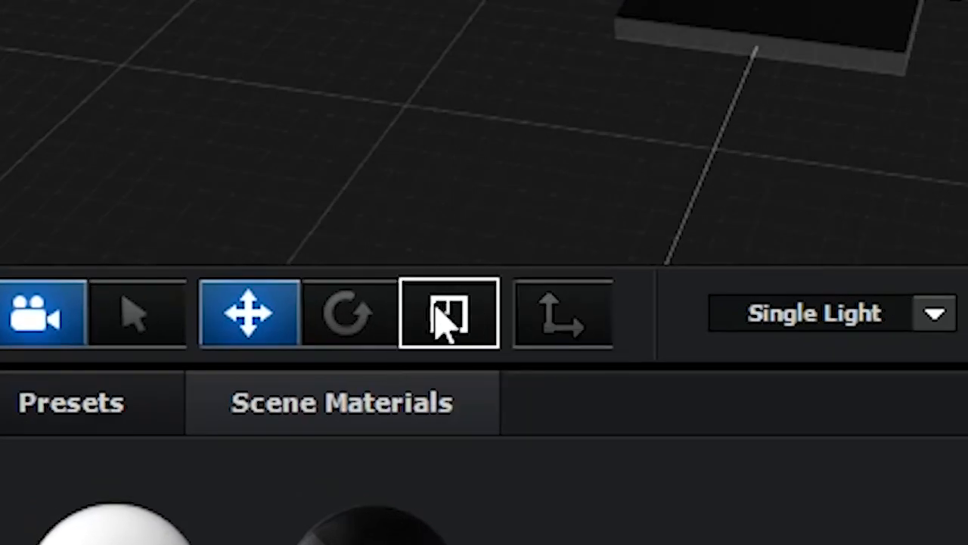
left_click(448, 313)
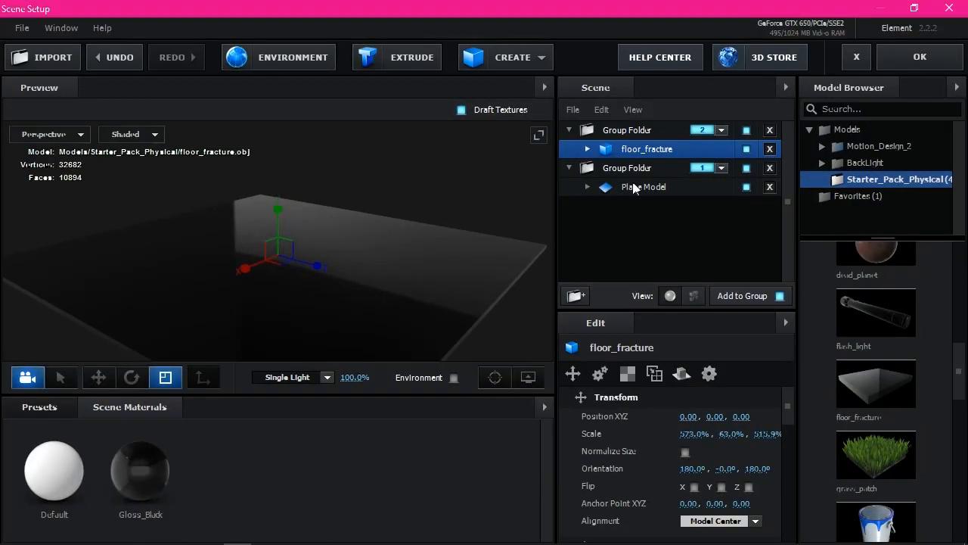
- Copy the plane's Default material onto floor_fracture's material
left_click(644, 187)
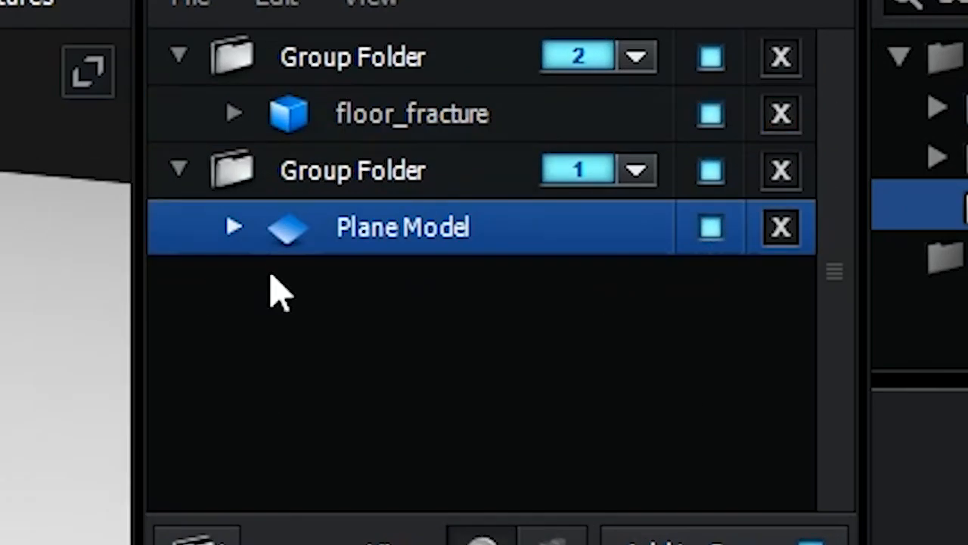
right_click(344, 286)
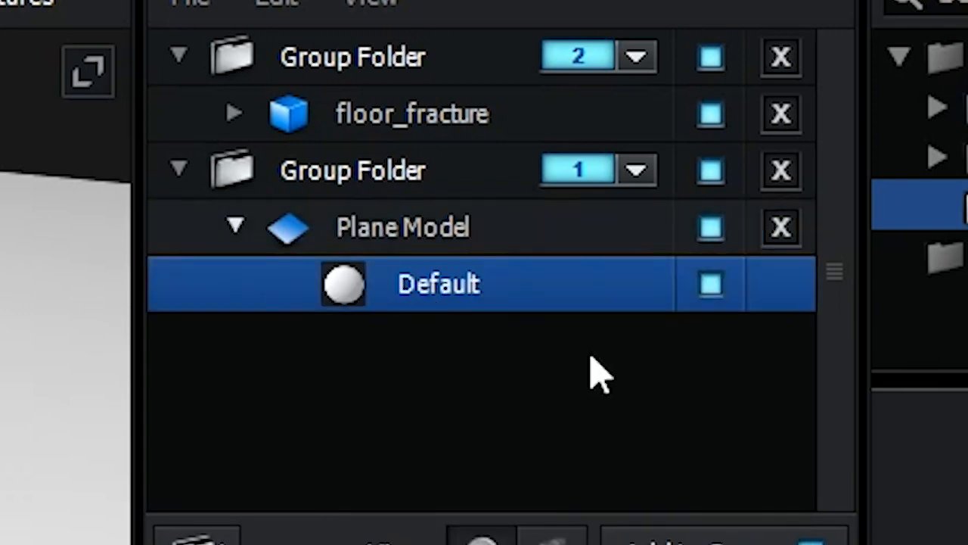
right_click(439, 284)
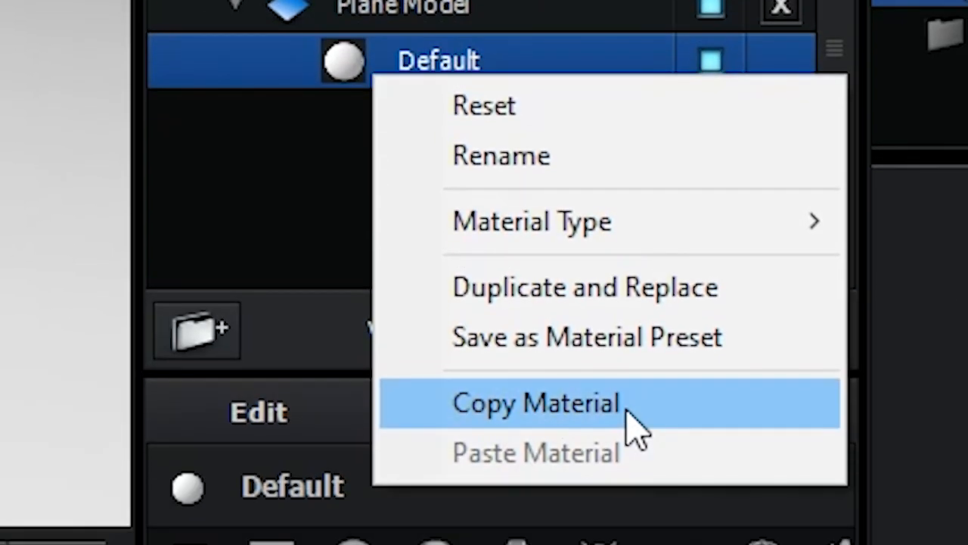
left_click(537, 401)
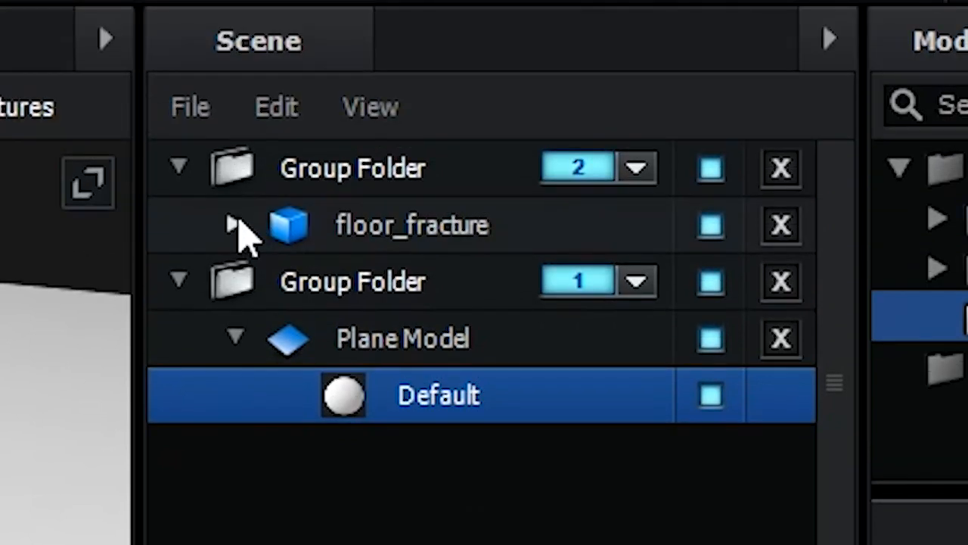
left_click(234, 224)
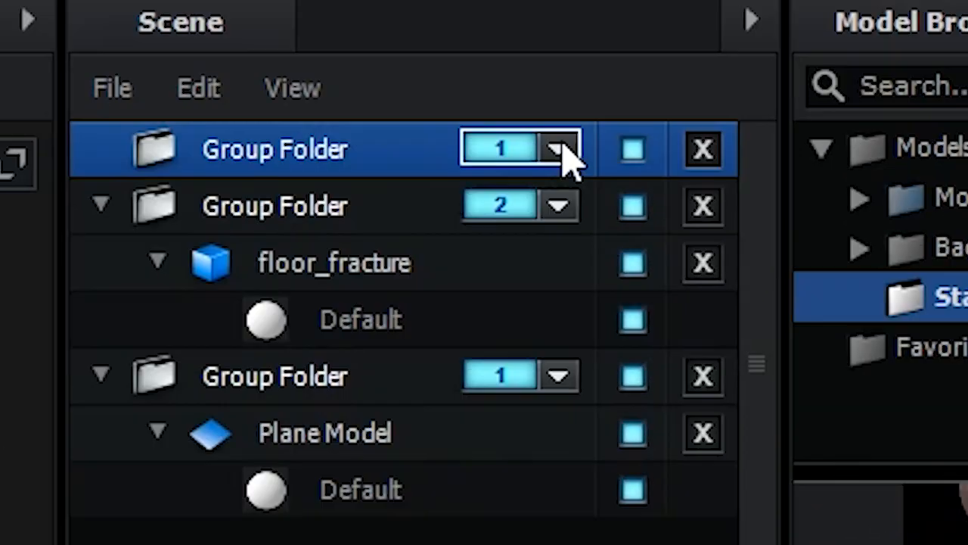
- Assign the new folder to group 3 and place a floor_fracture tile in it
left_click(558, 149)
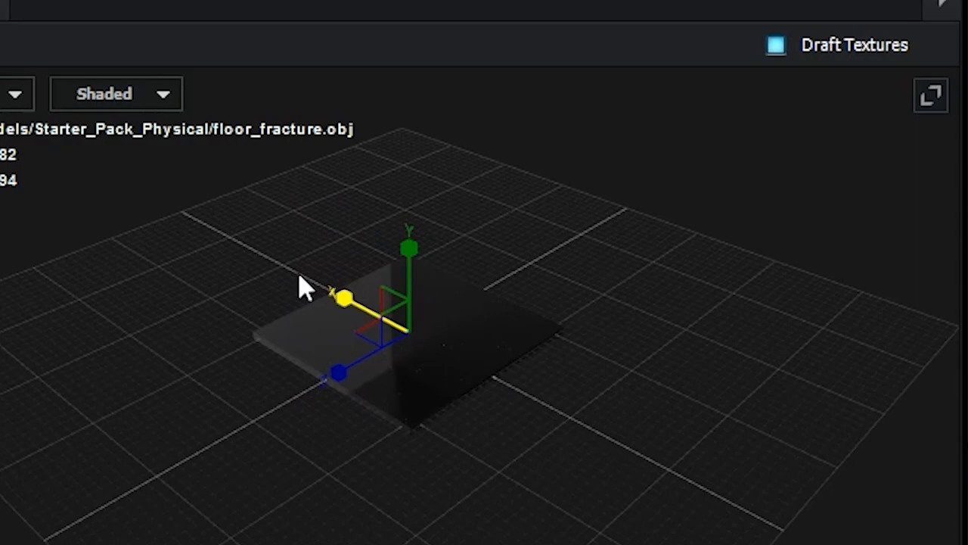
left_click(655, 206)
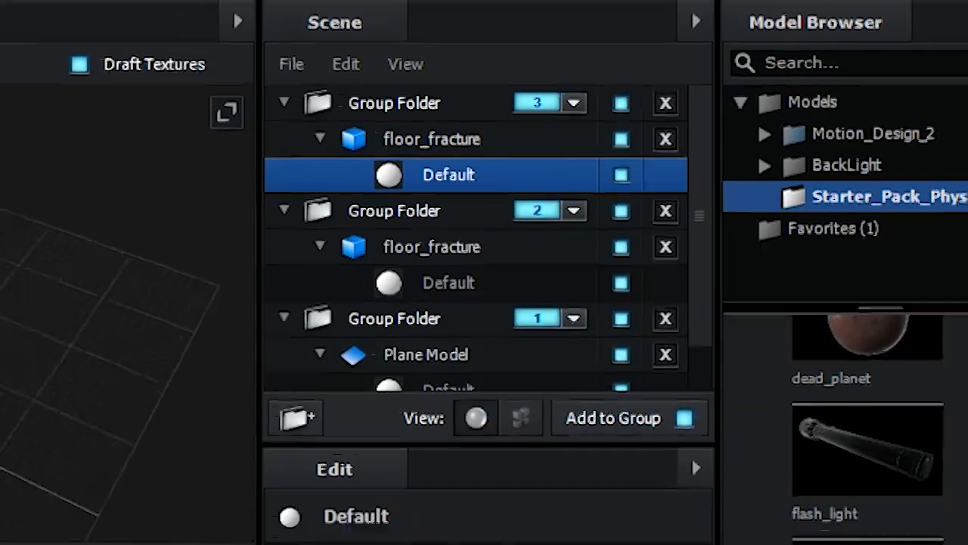
- Duplicate the group 3 floor_fracture tile into copies arranged as a cross-shaped floor
right_click(497, 213)
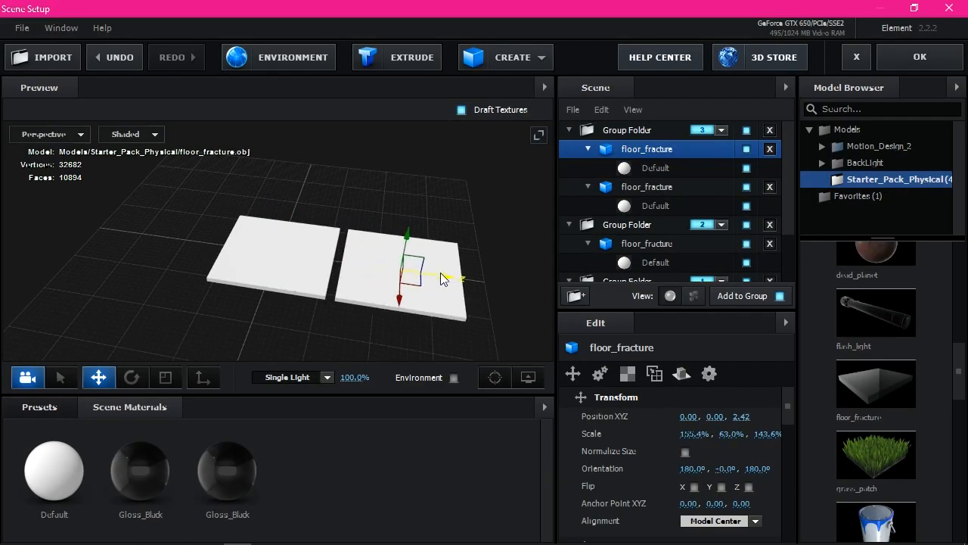
right_click(647, 148)
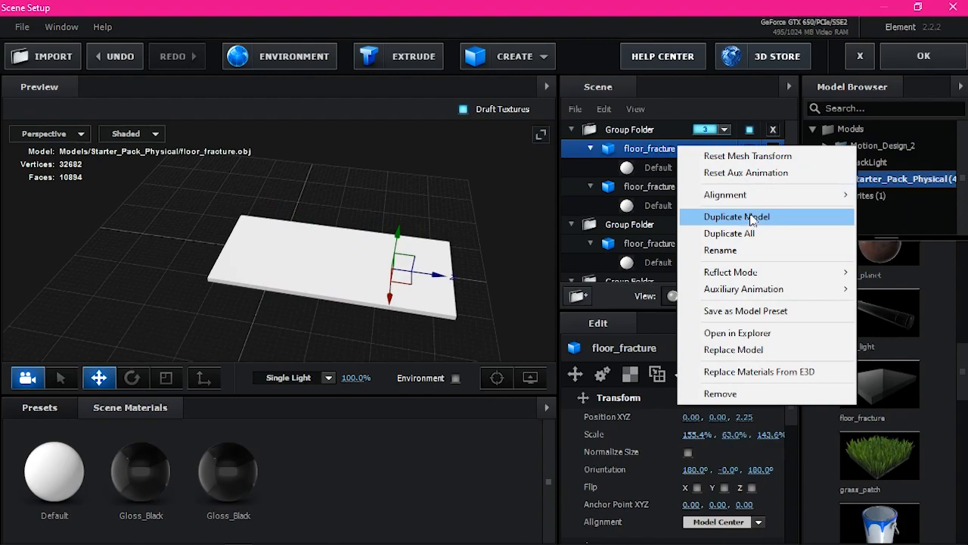
left_click(736, 216)
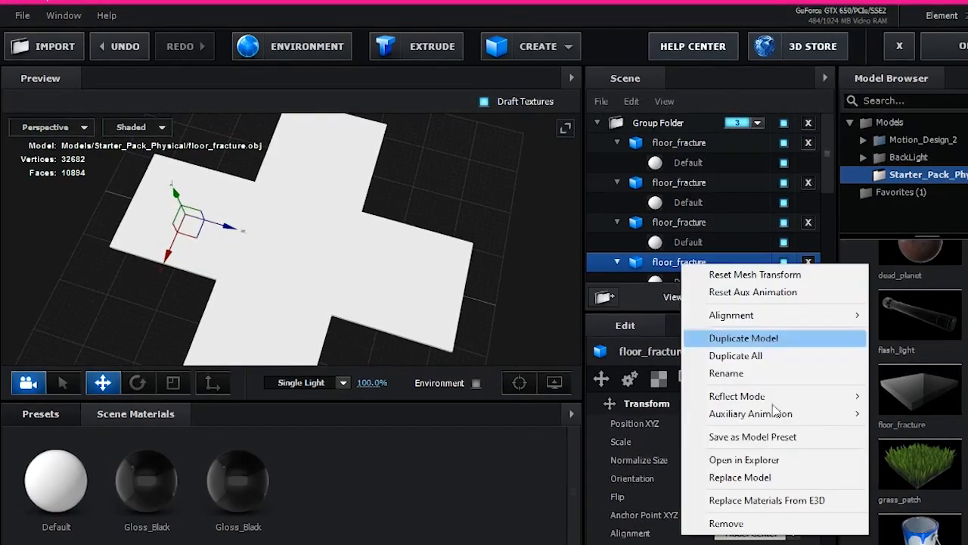
left_click(743, 337)
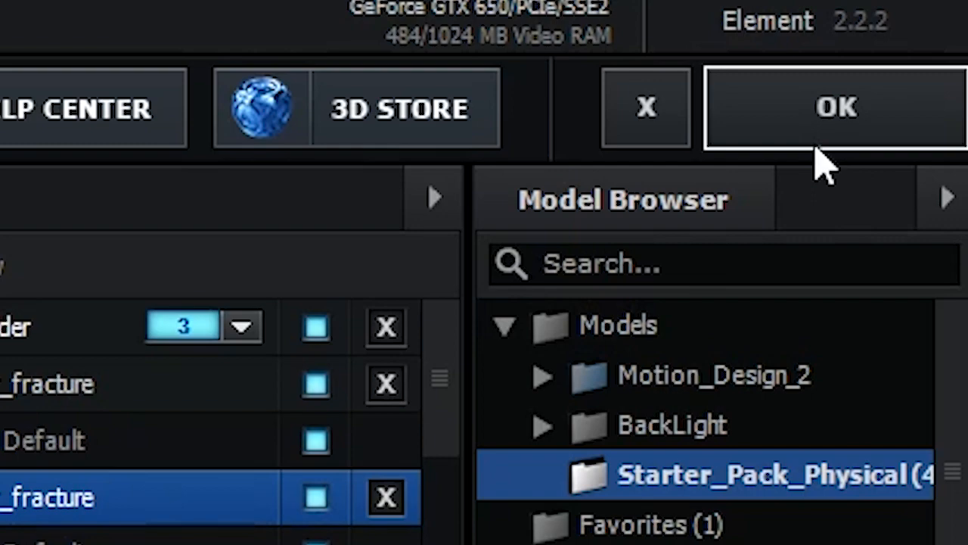
mouse_move(794, 60)
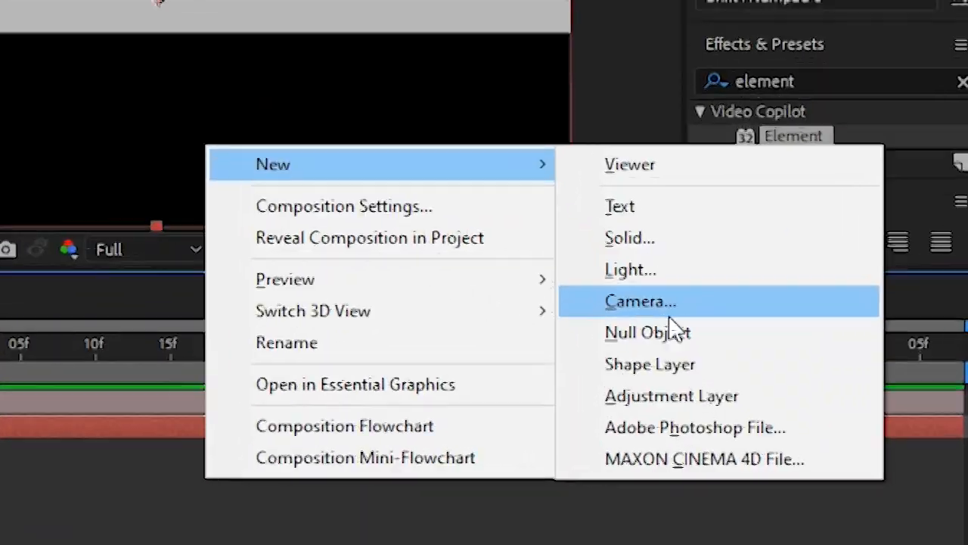
- Add Camera 1 and parent it to Null 2
left_click(641, 300)
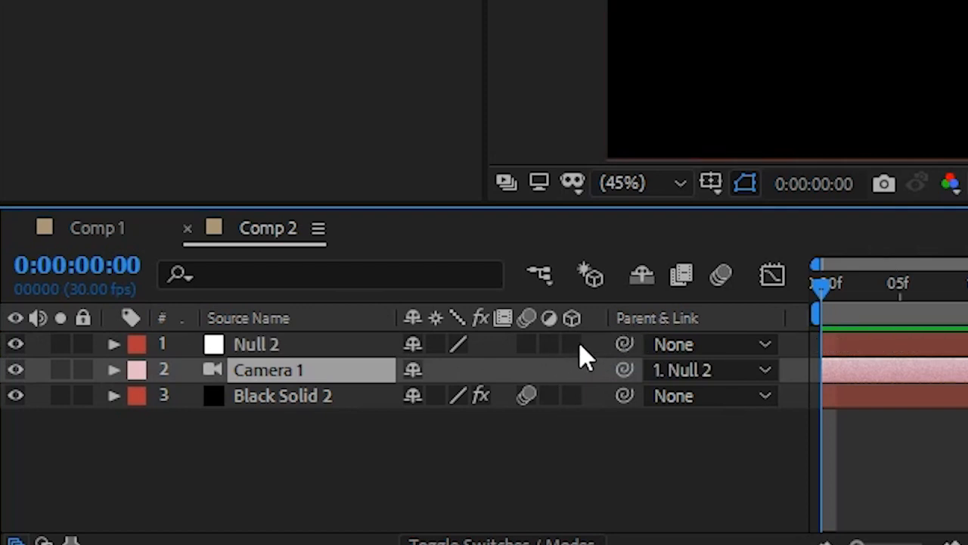
left_click(571, 344)
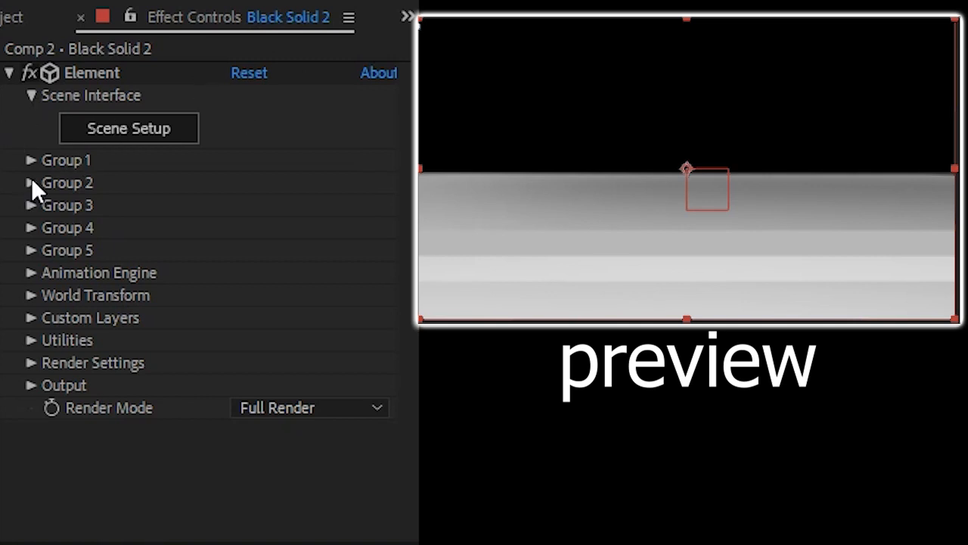
- Reveal Group 2's Particle Look settings to reach Multi-Object, size 1.00 and 100% randomness
left_click(32, 182)
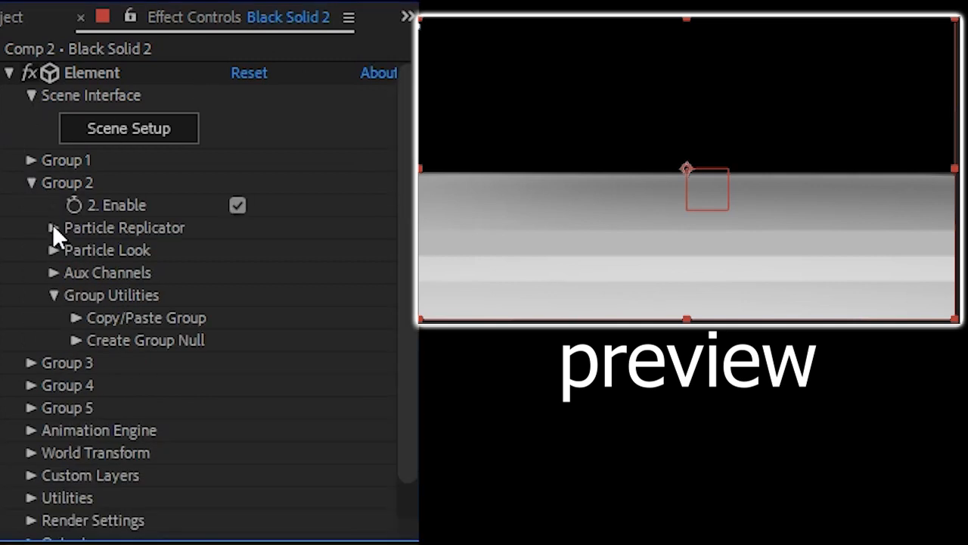
left_click(53, 227)
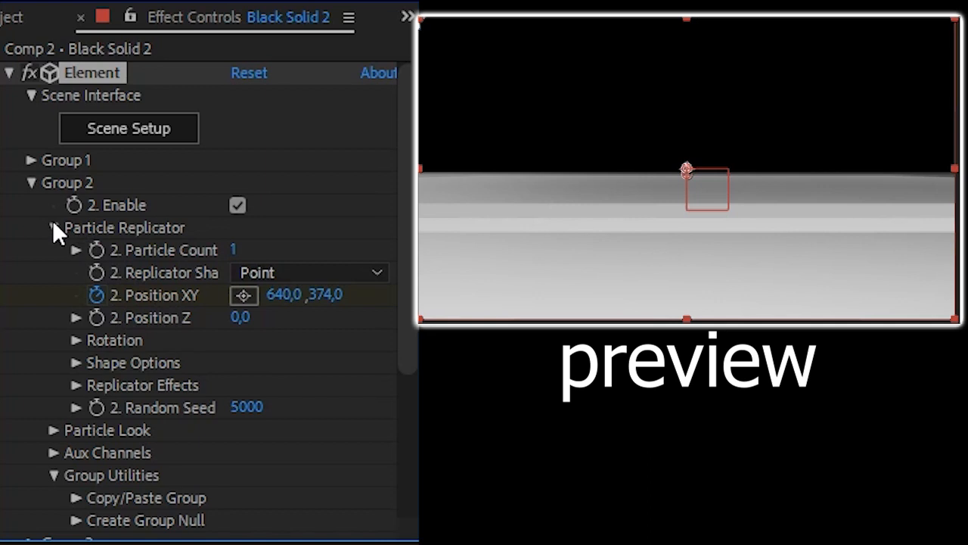
left_click(53, 227)
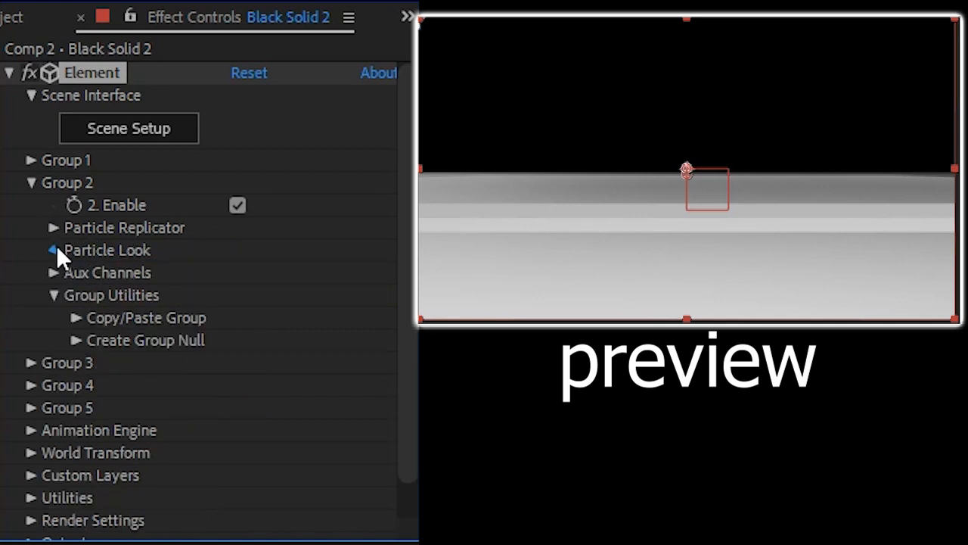
left_click(54, 249)
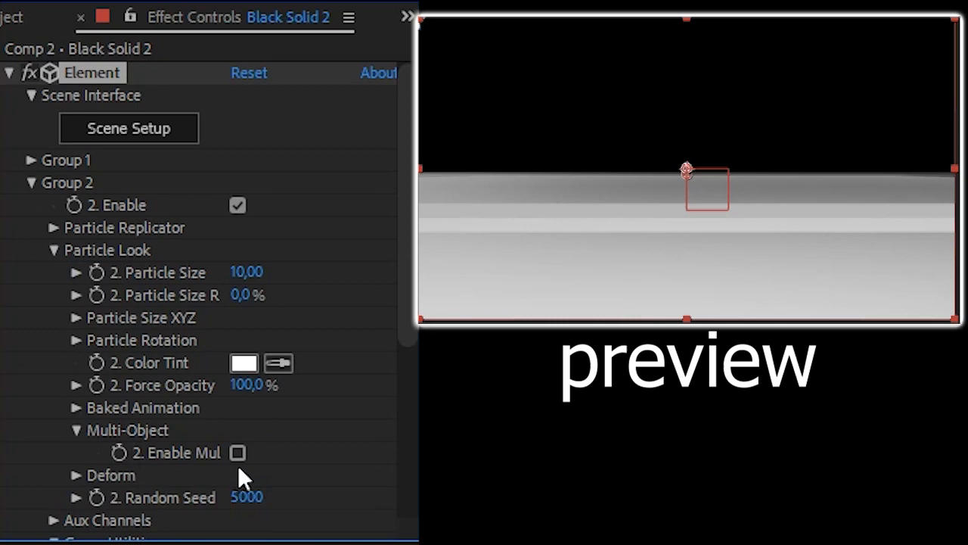
scroll("down", 3)
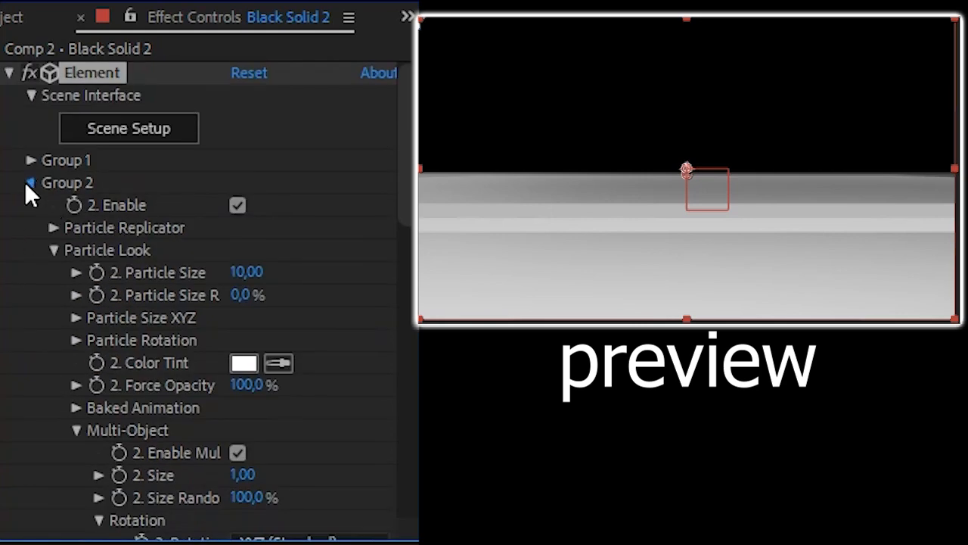
- Key Group 3's starting Y position at 373, with size/displace 0.30 at frame 0
left_click(30, 183)
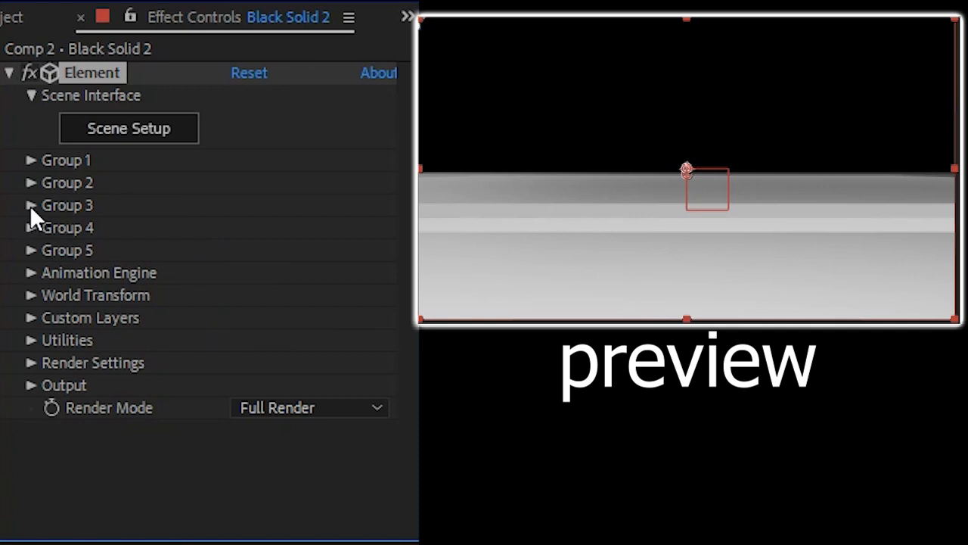
left_click(30, 205)
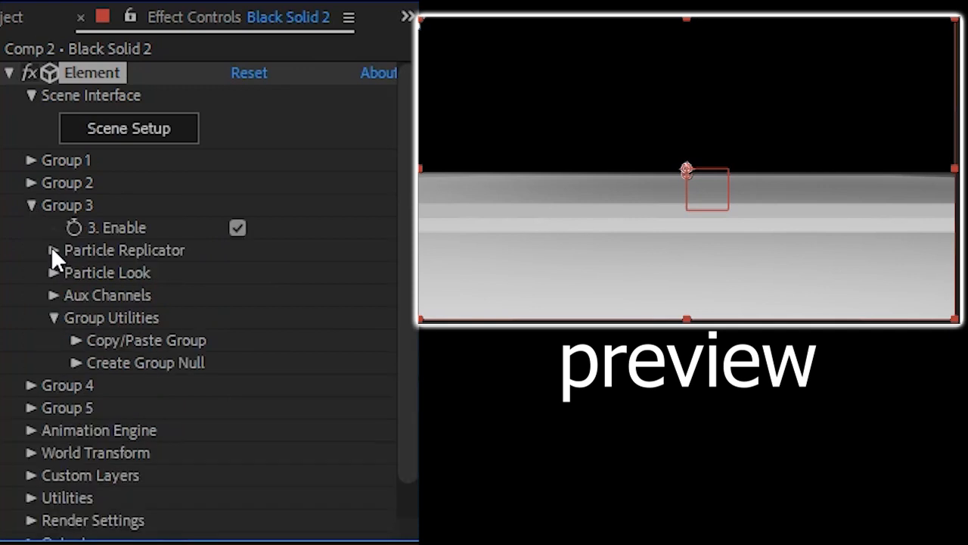
left_click(53, 249)
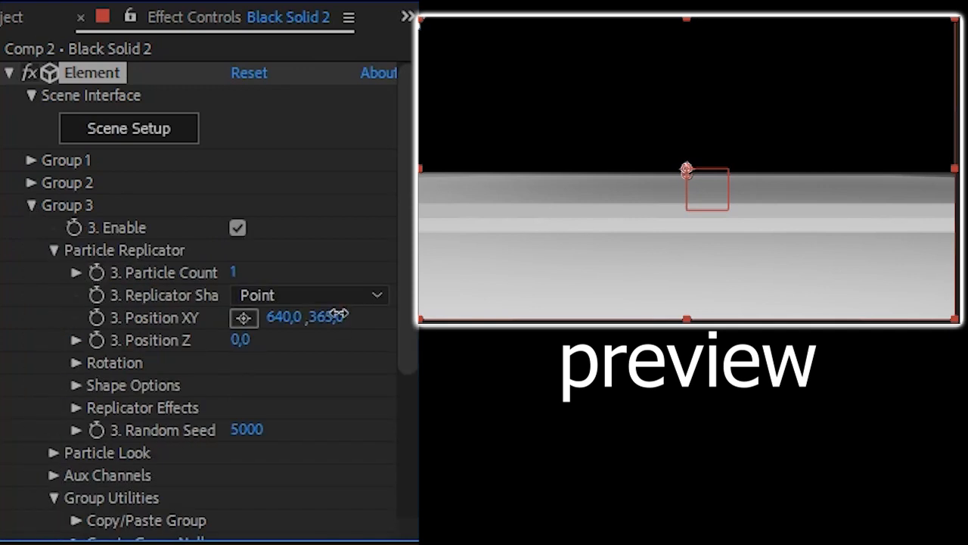
left_click_drag(332, 316, 348, 317)
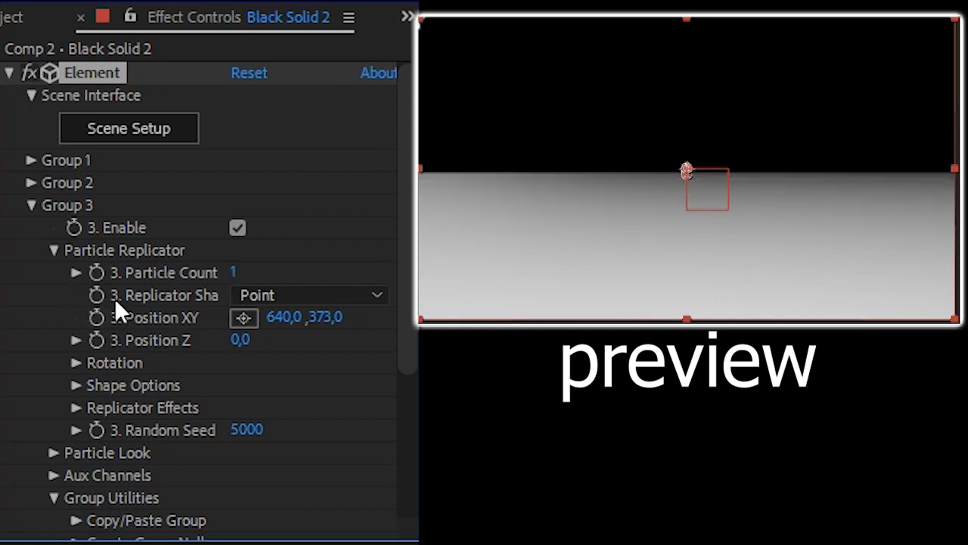
mouse_move(91, 333)
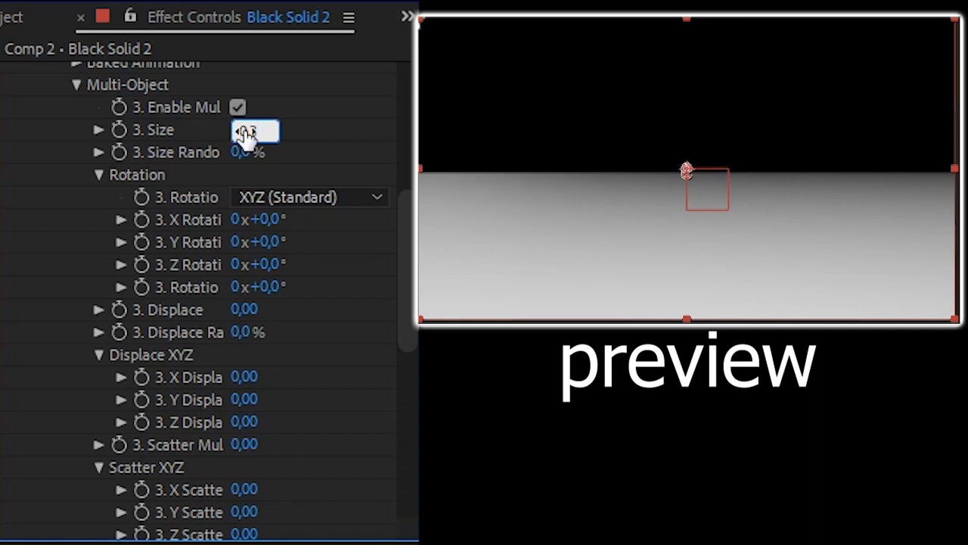
type("0,30")
left_click(248, 152)
type("50")
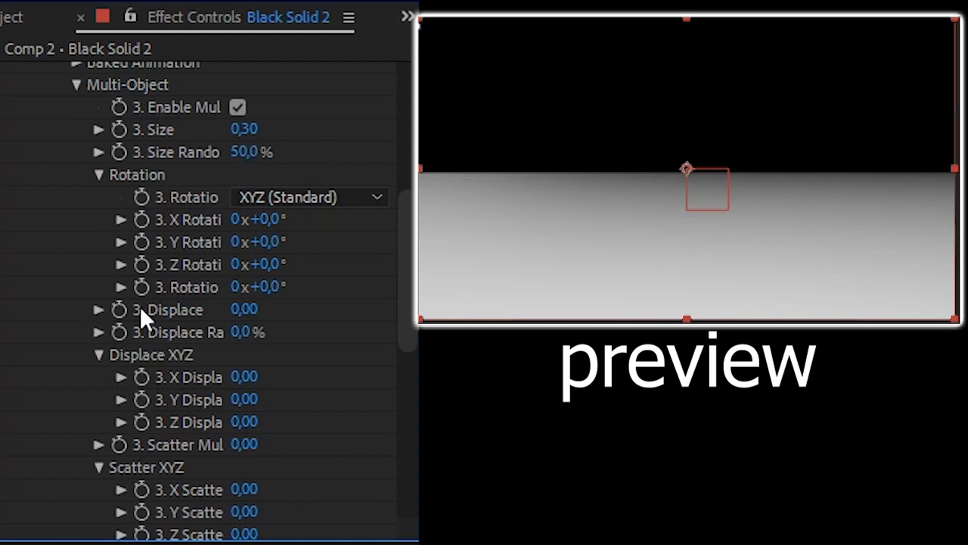
mouse_move(144, 294)
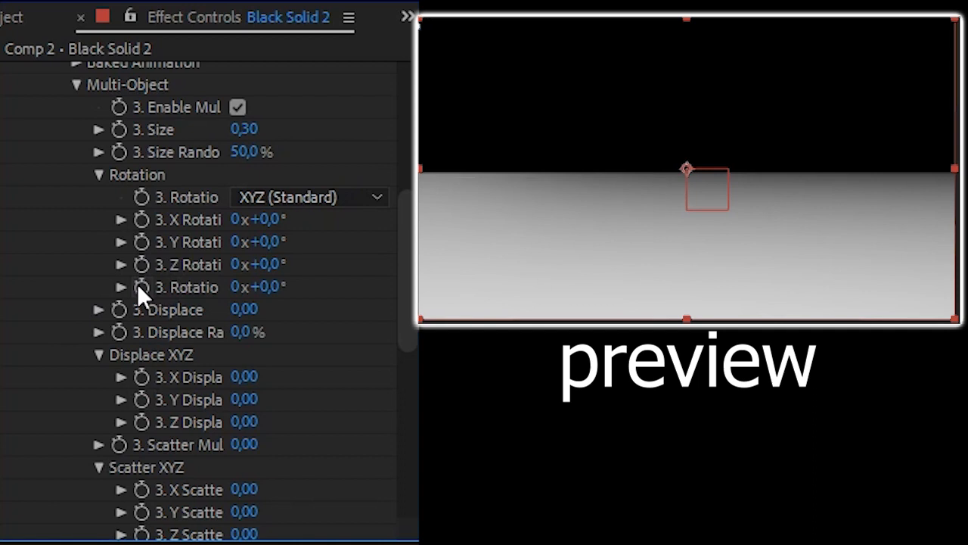
double_click(244, 308)
type("0,3")
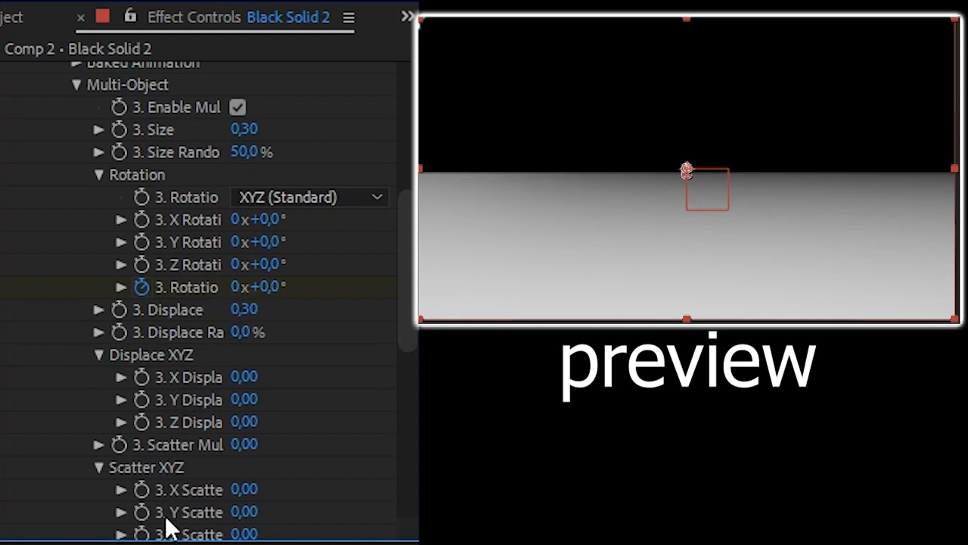
mouse_move(140, 530)
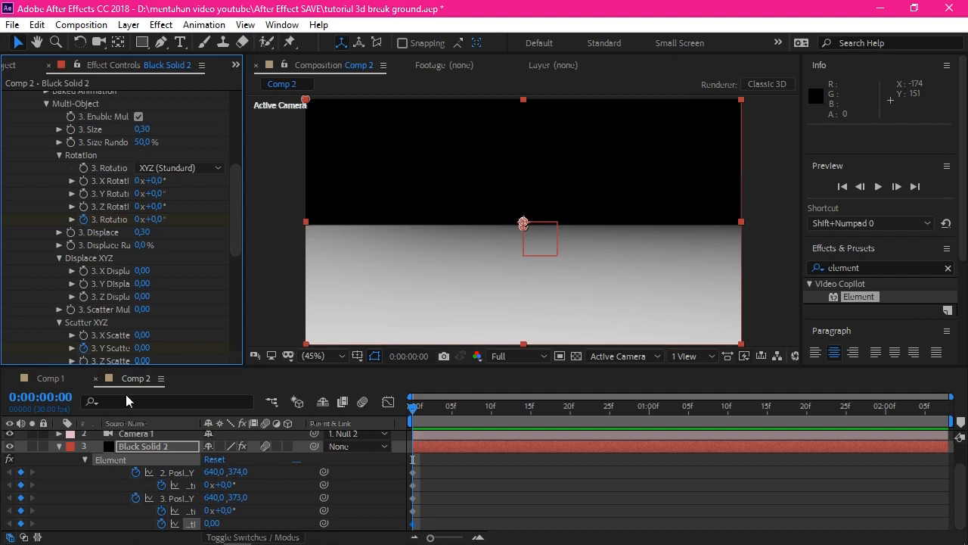
- At 1:00, lower Group 2's Y position and set its rotation to 10° for the rising shards
left_click(214, 472)
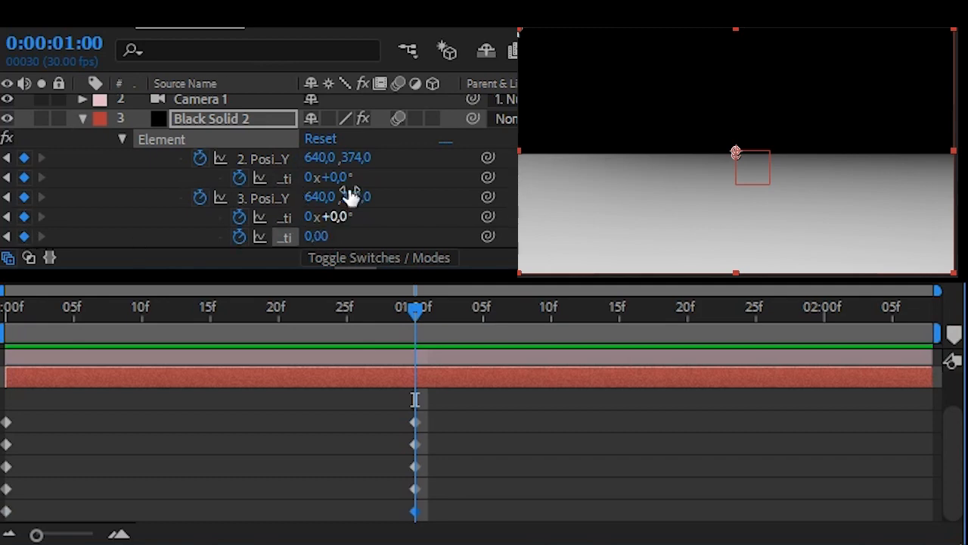
left_click_drag(340, 158, 348, 160)
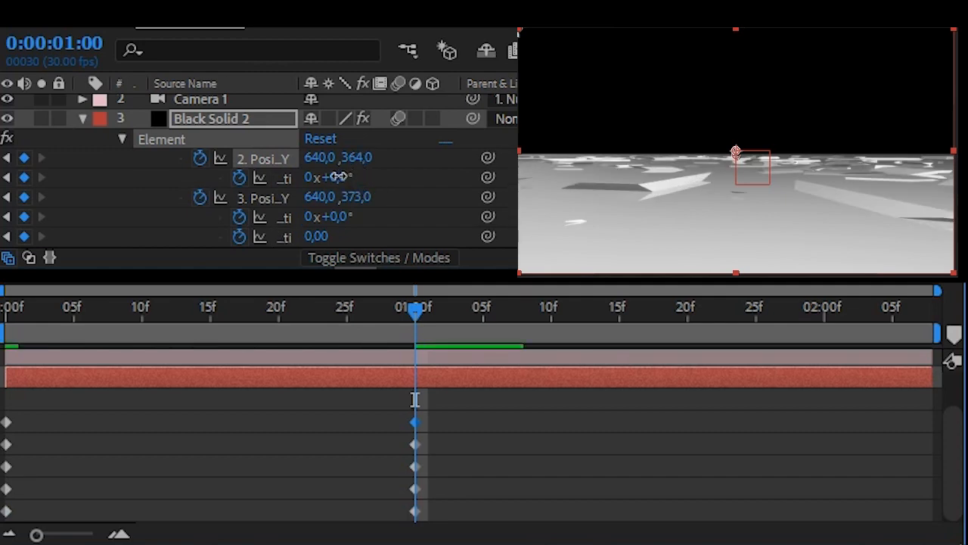
type("10")
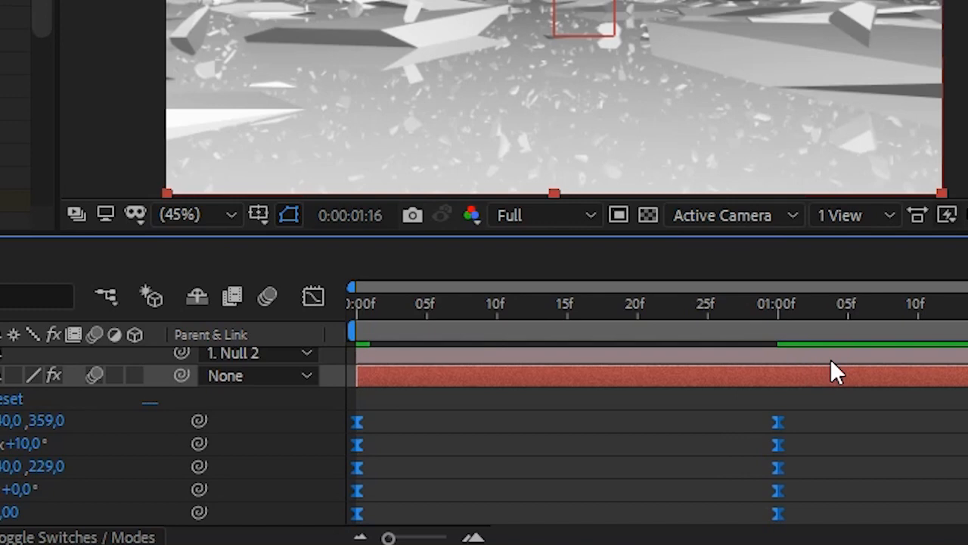
mouse_move(313, 295)
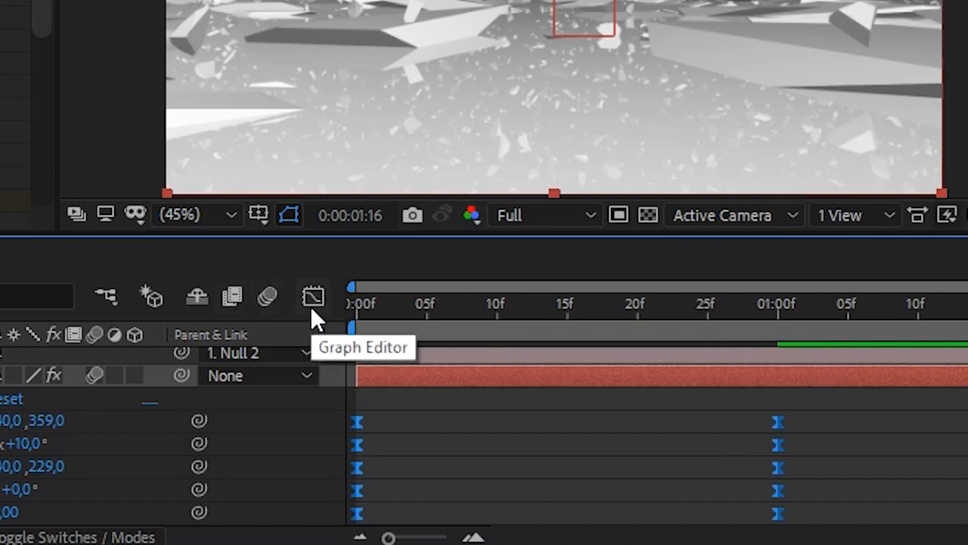
- Shape the speed curves in the Graph Editor, key Group 3 rotation at 1x+0° on the last frame, and preview
left_click(313, 296)
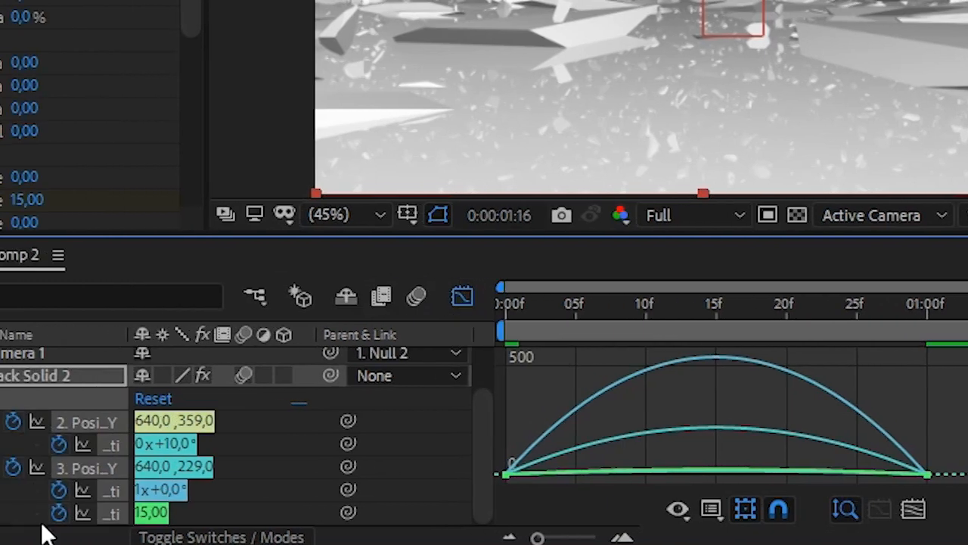
mouse_move(117, 503)
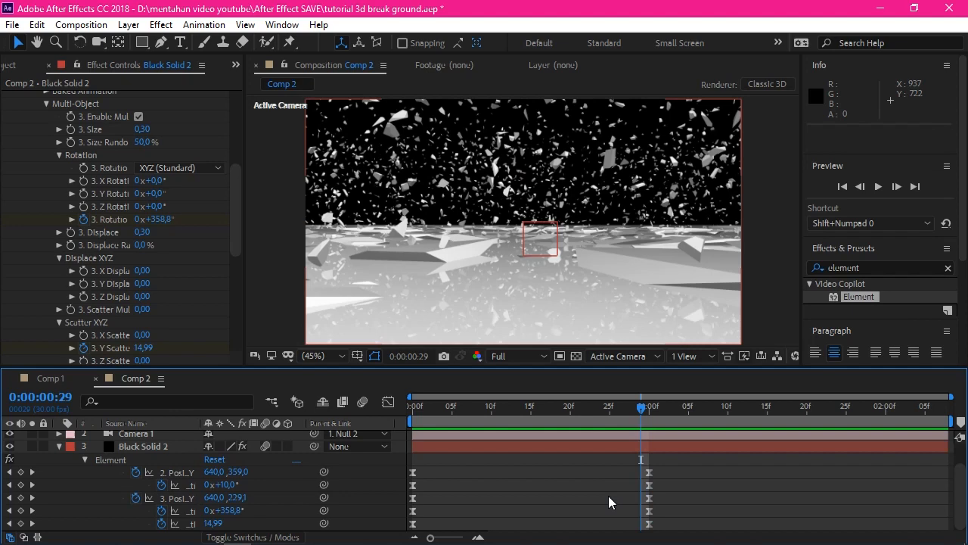
mouse_move(331, 499)
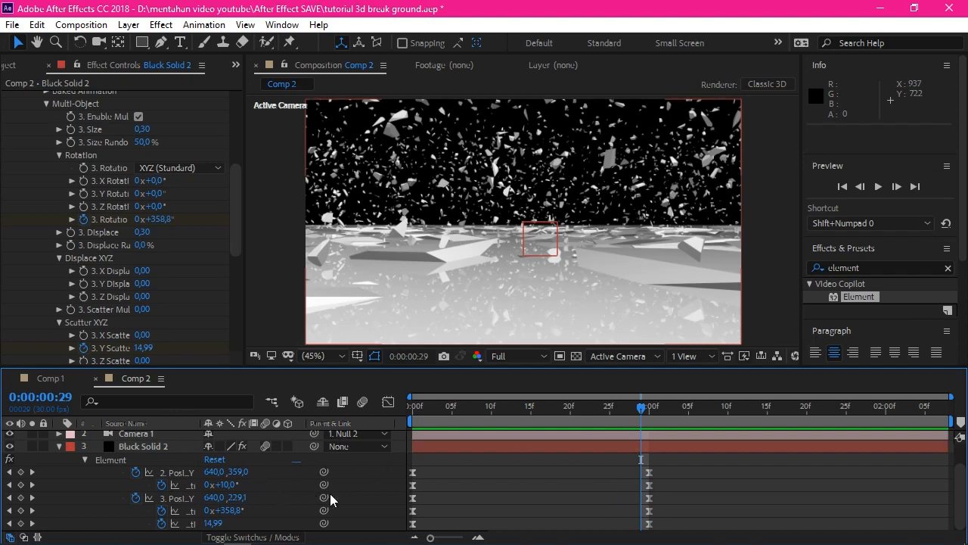
left_click(413, 406)
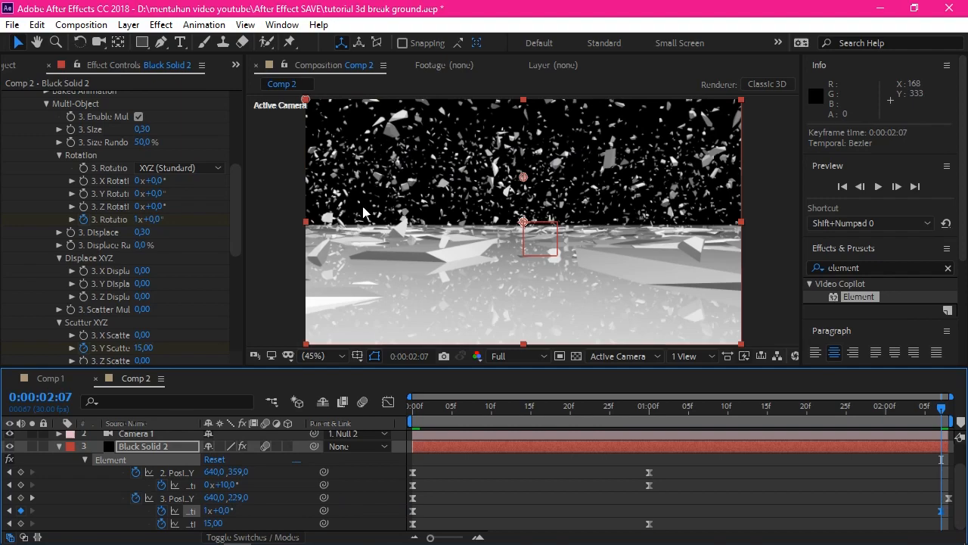
key("space")
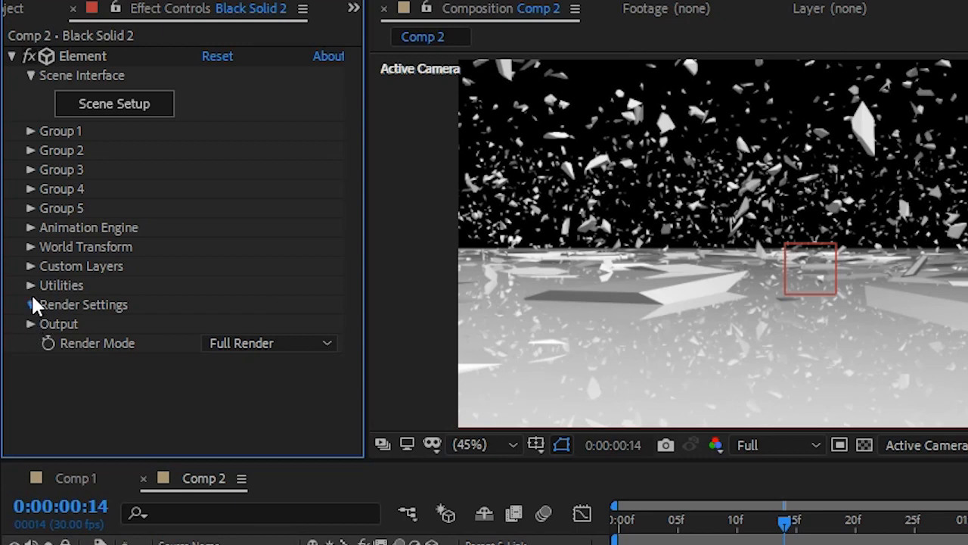
- Enable Fog under Element's Render Settings and add a new Black Solid 3 layer
left_click(29, 304)
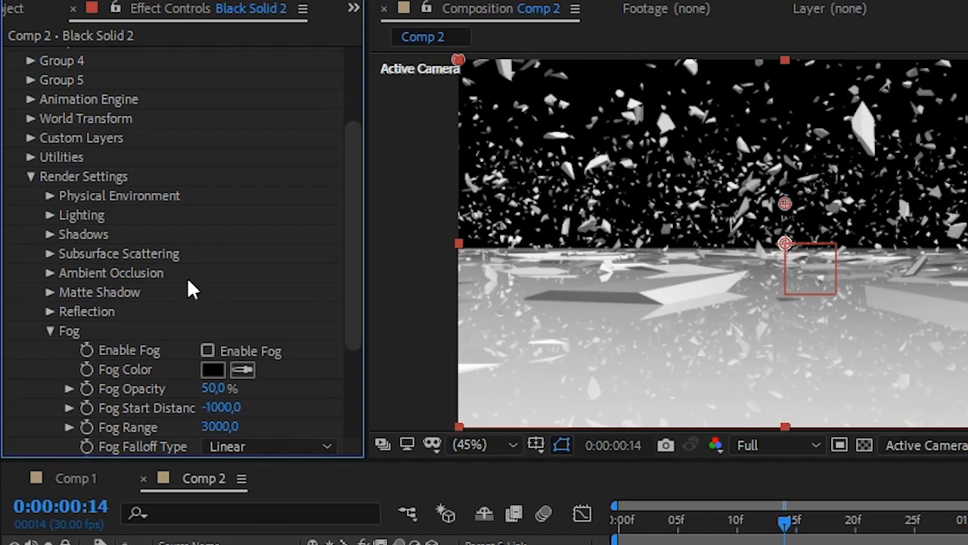
left_click(208, 350)
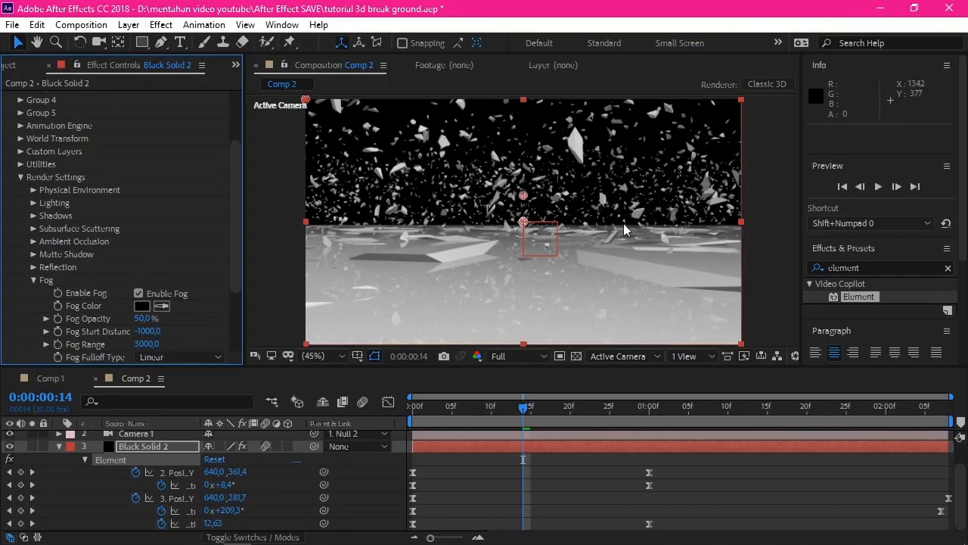
left_click(139, 293)
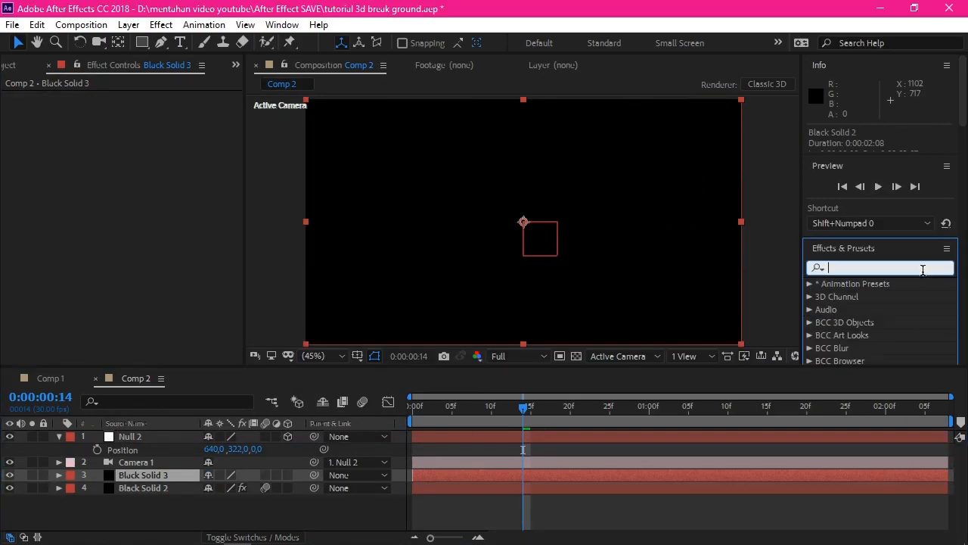
- Apply Gradient Ramp to the new solid with start colour 9DC6DB and tint the fog 93C0CD
type("gradient")
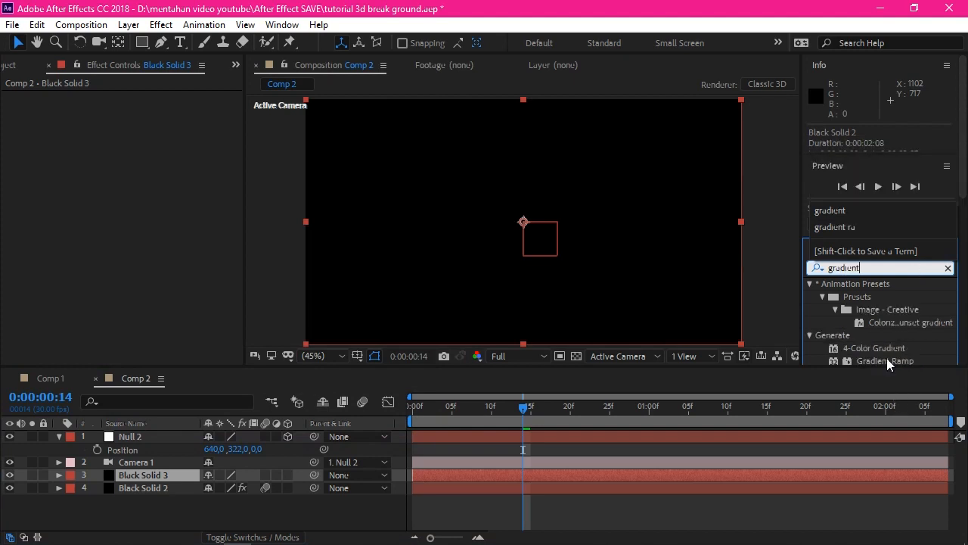
double_click(885, 360)
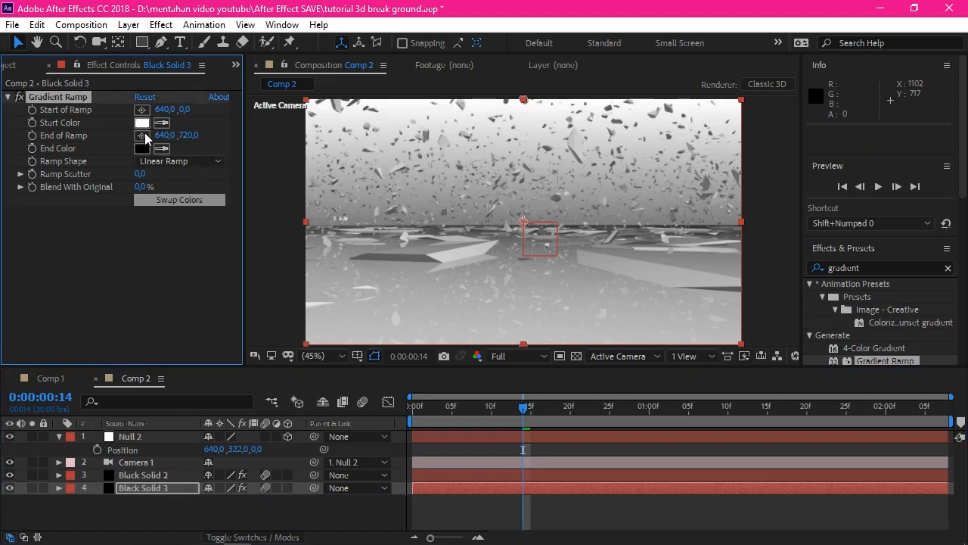
left_click(142, 123)
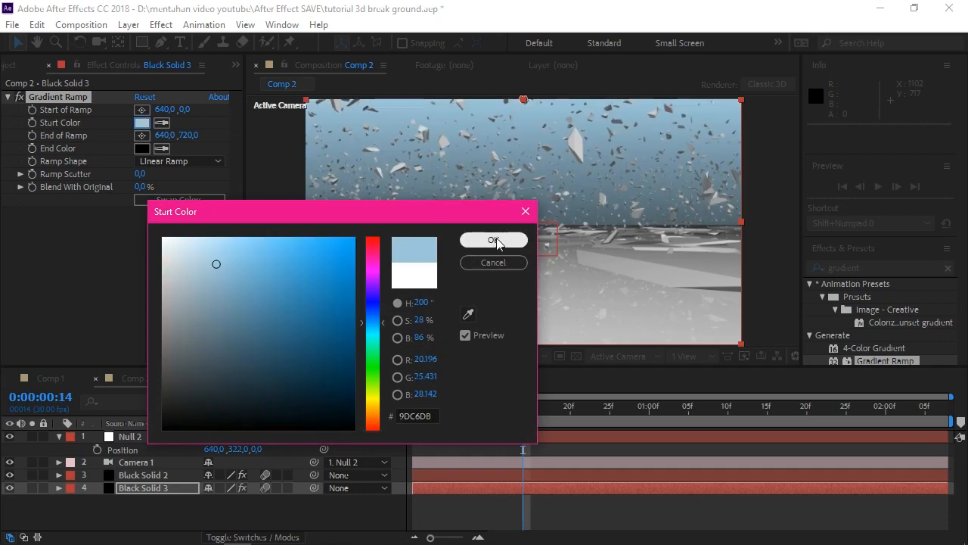
left_click(493, 239)
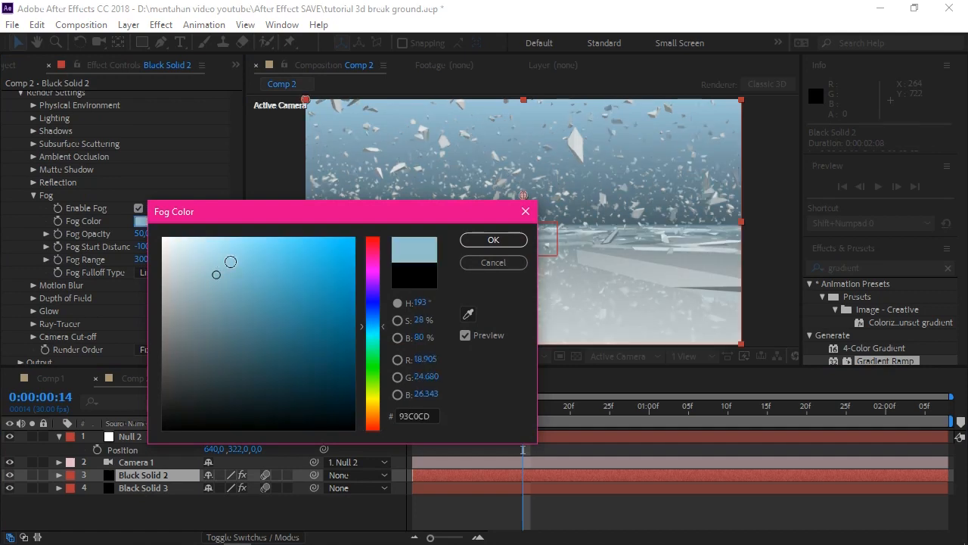
left_click(492, 239)
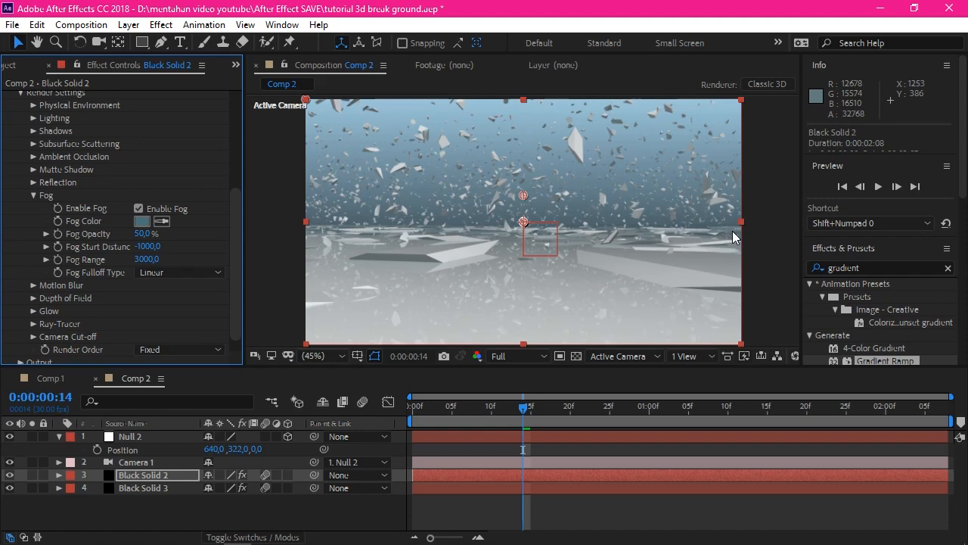
key("Space")
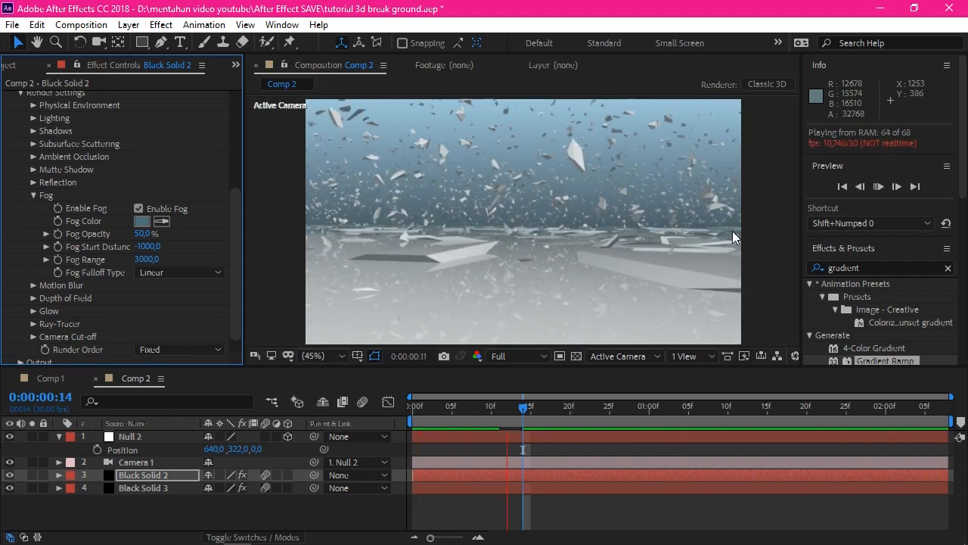
left_click(896, 186)
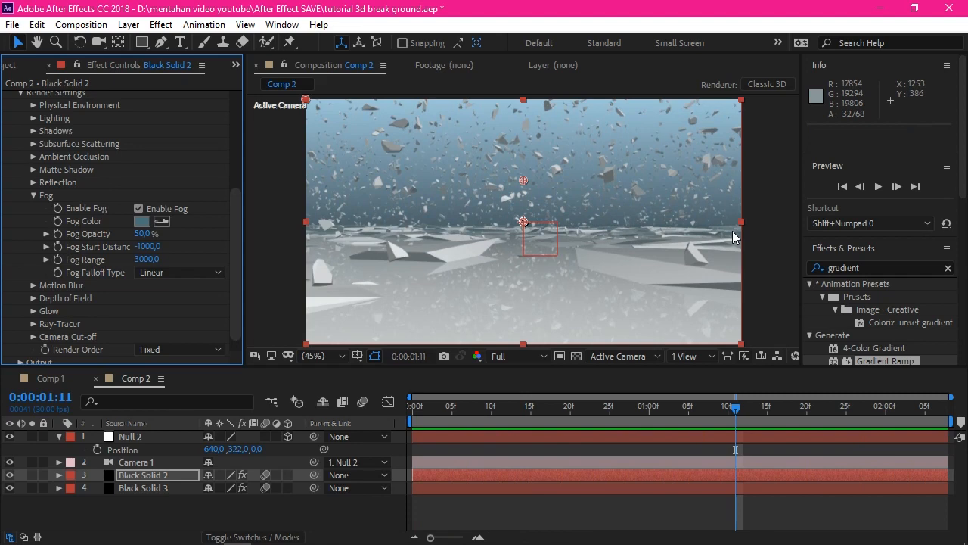
mouse_move(703, 168)
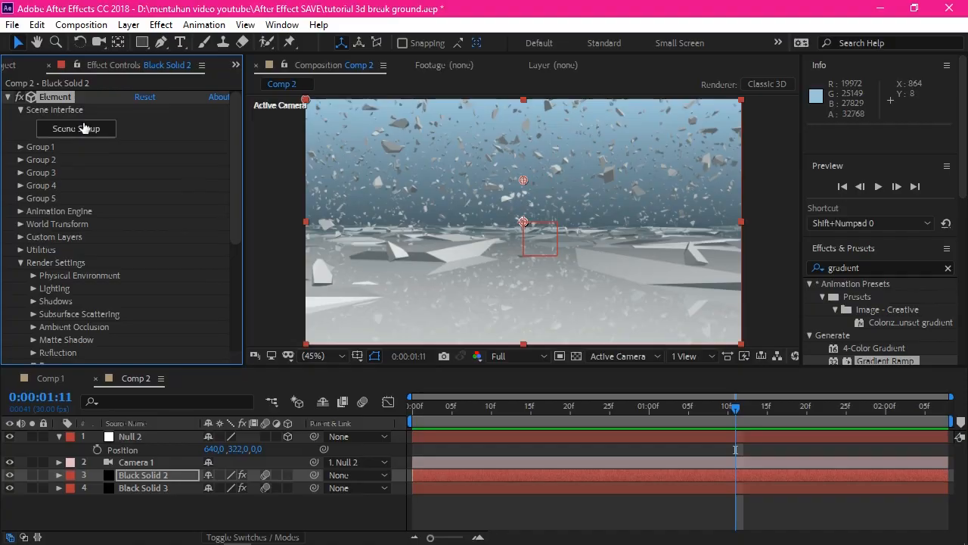
- Reopen Element 3D's Scene Setup to edit the Plane Model's reflect mode
left_click(75, 128)
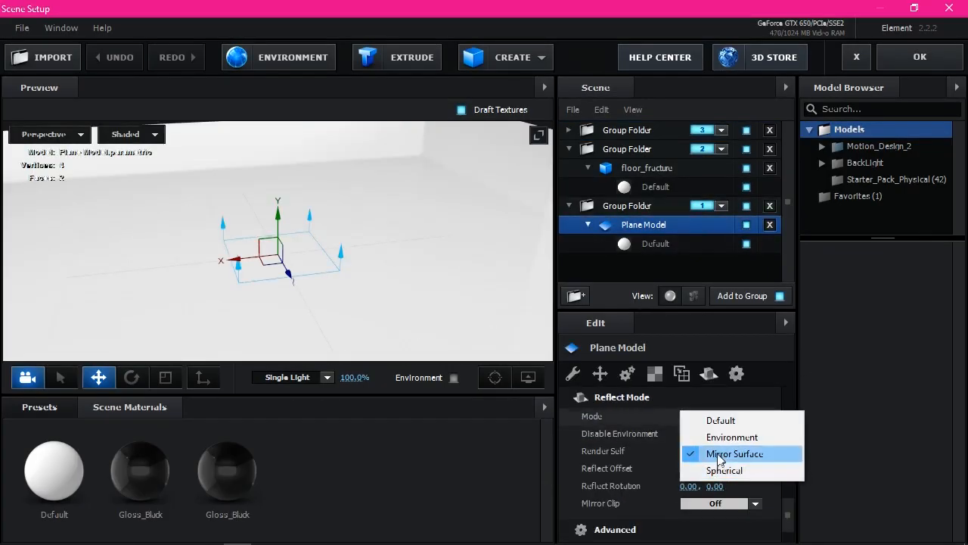
mouse_move(730, 420)
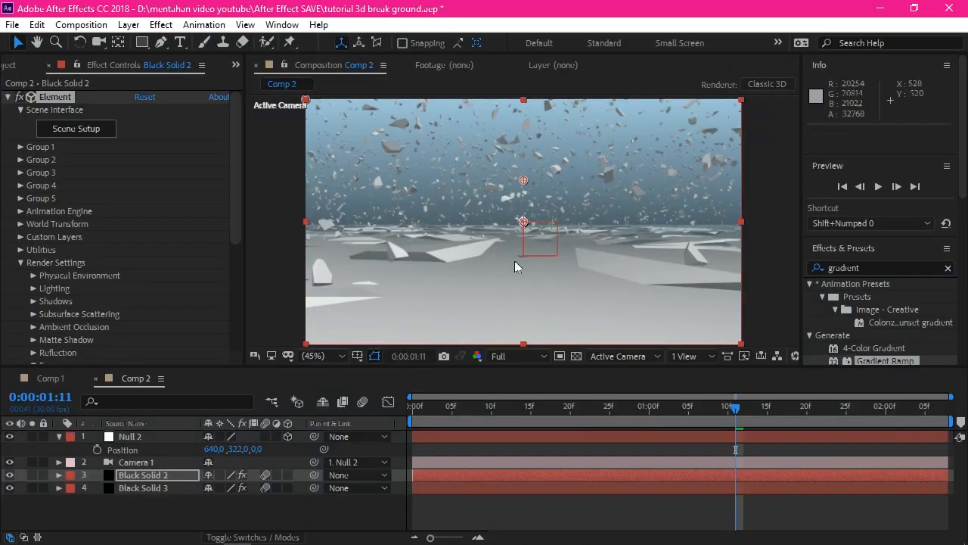
mouse_move(679, 266)
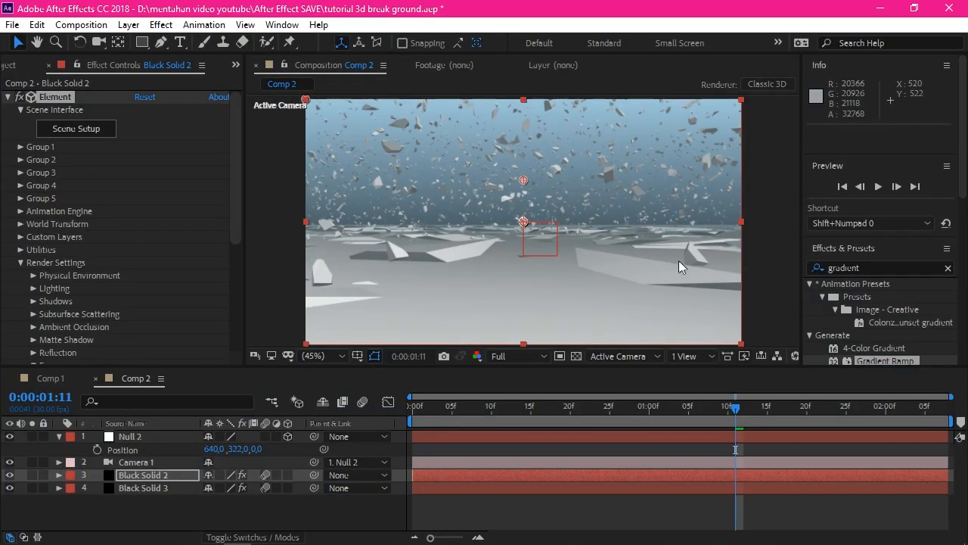
mouse_move(601, 151)
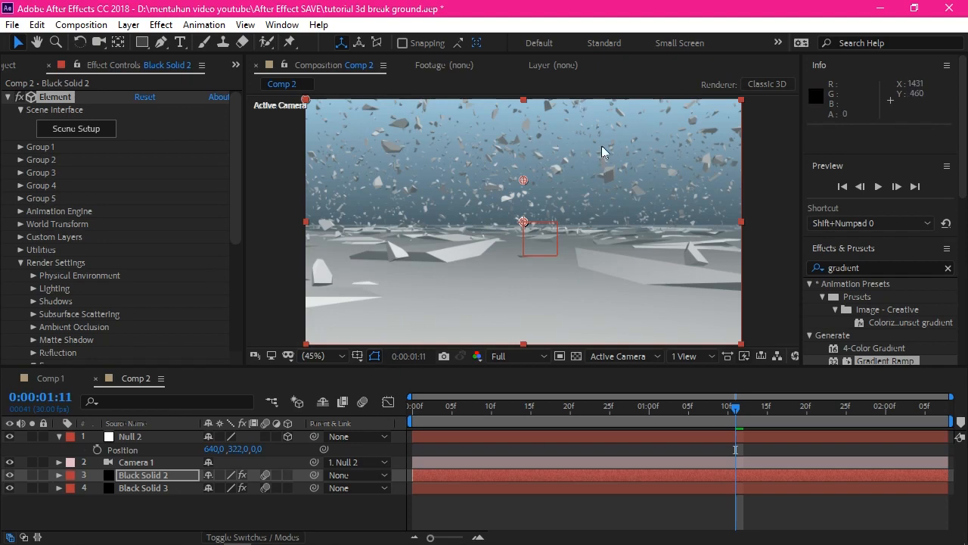
mouse_move(598, 242)
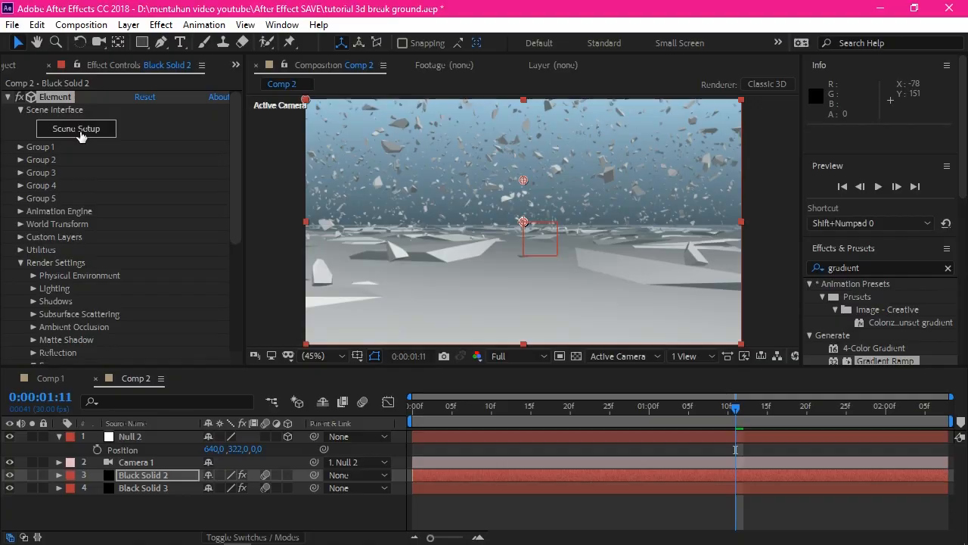
mouse_move(484, 256)
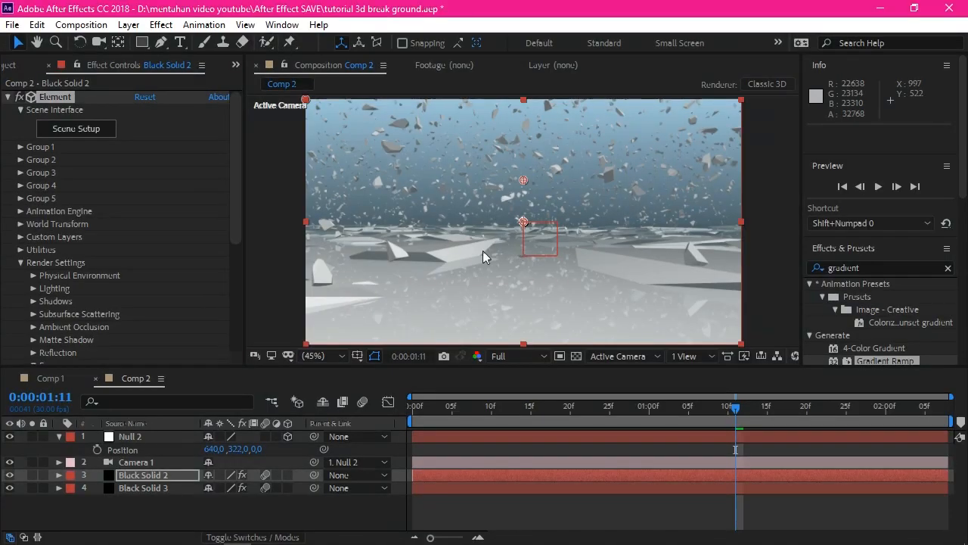